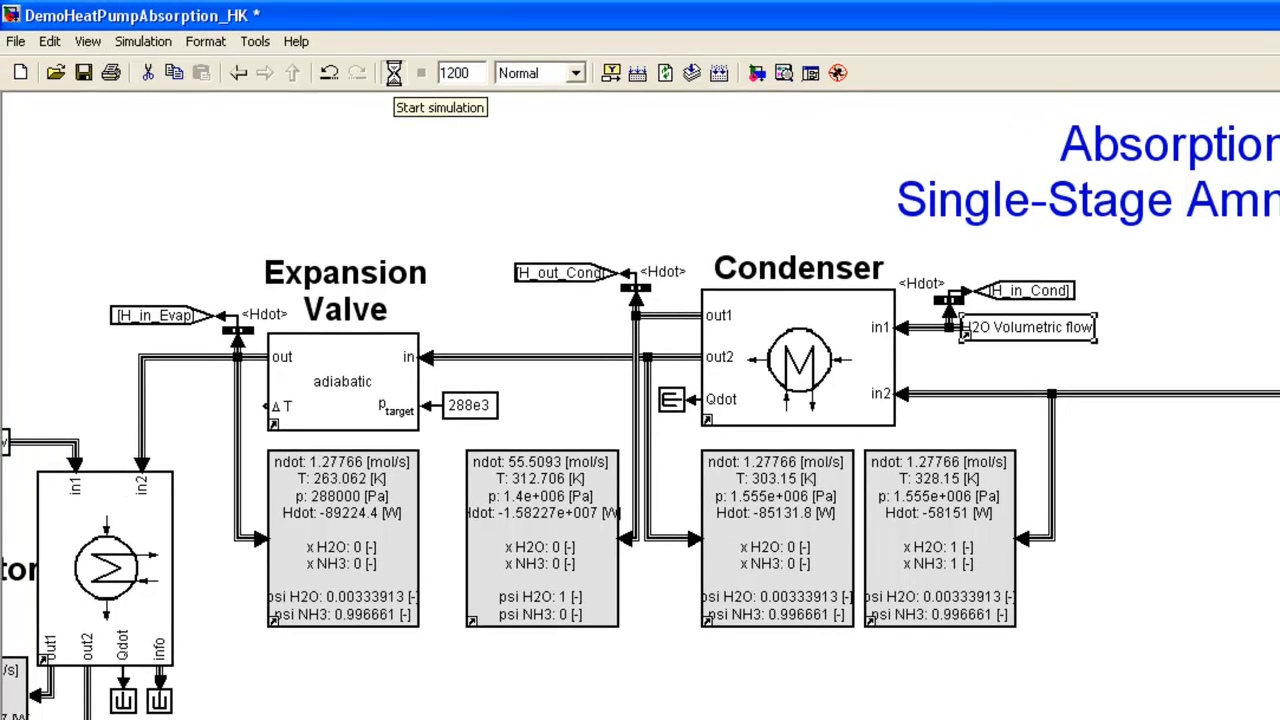
Start the absorption heat pump simulation from the toolbar, then stop it again
click(394, 72)
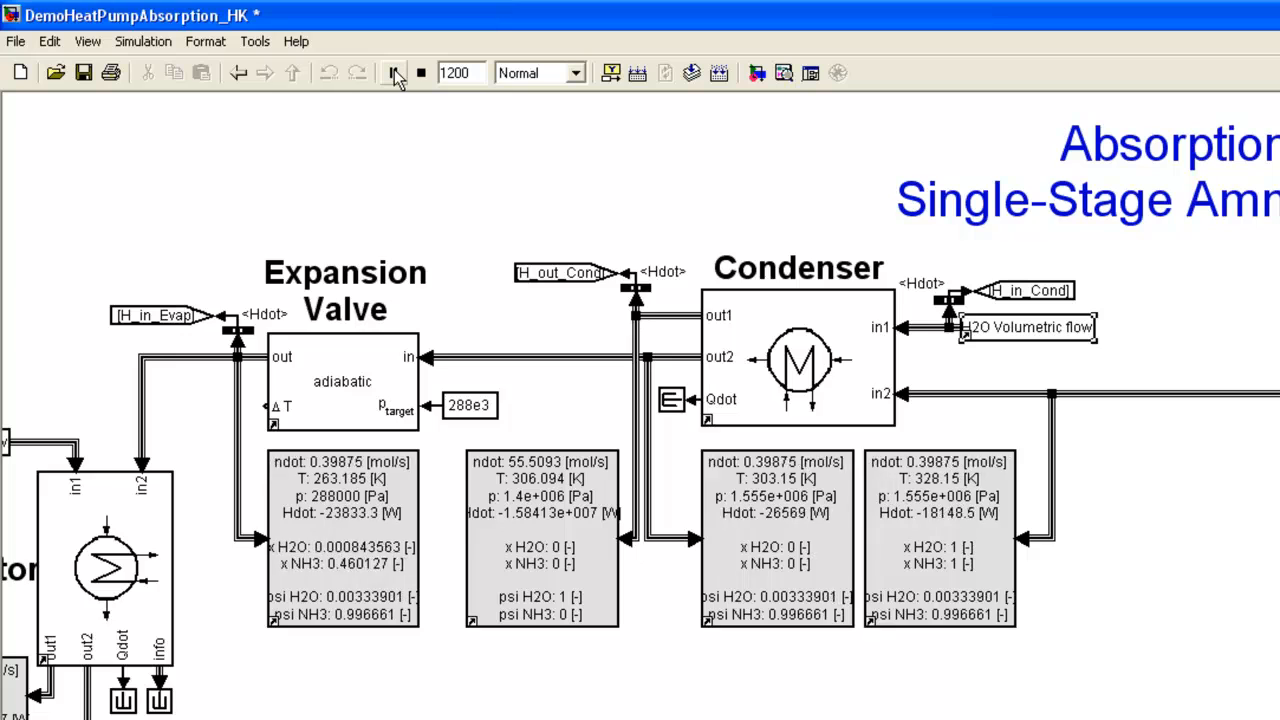
click(392, 72)
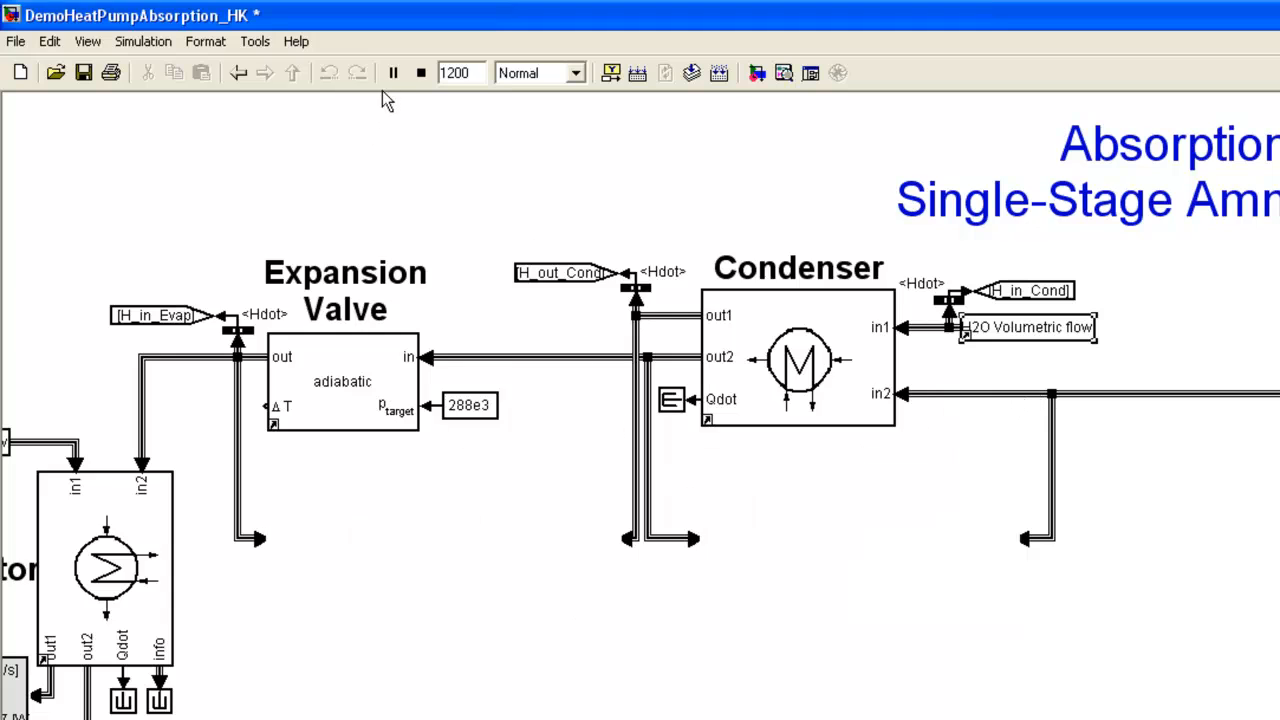
Run the simulation again so the condenser's flow displays update to about 0.96 mol/s
click(392, 72)
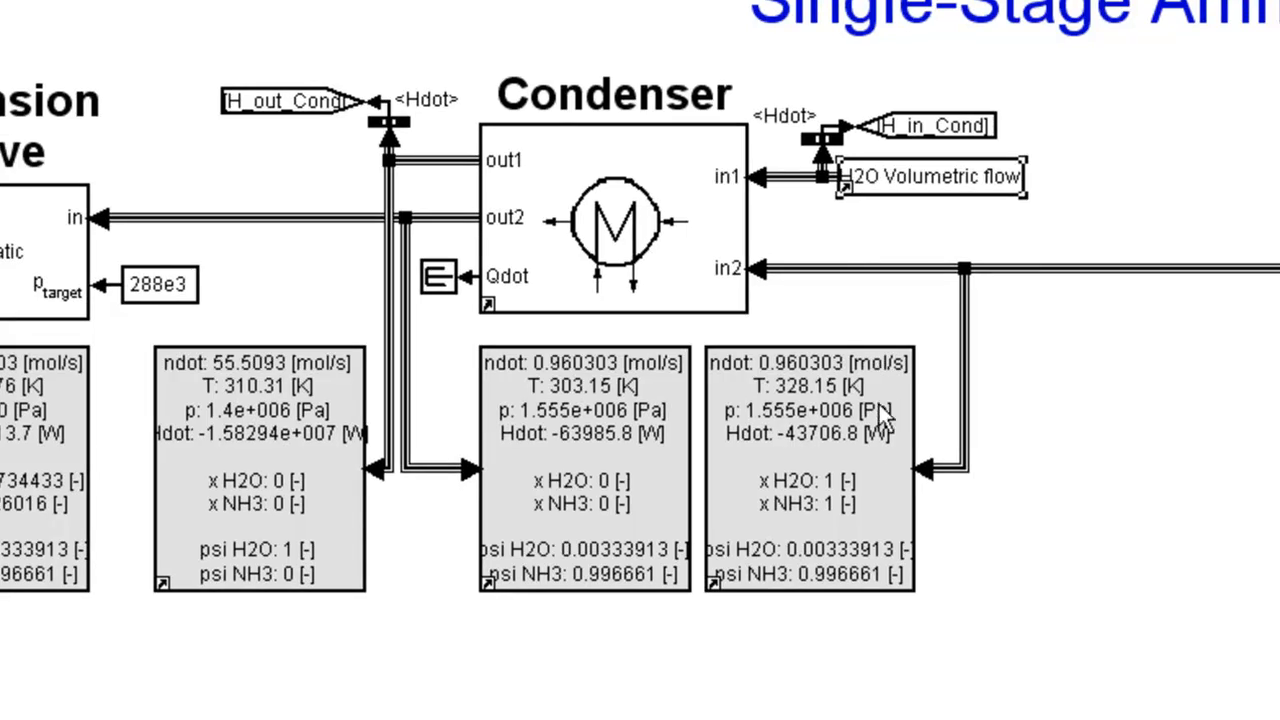
mouse_move(984, 280)
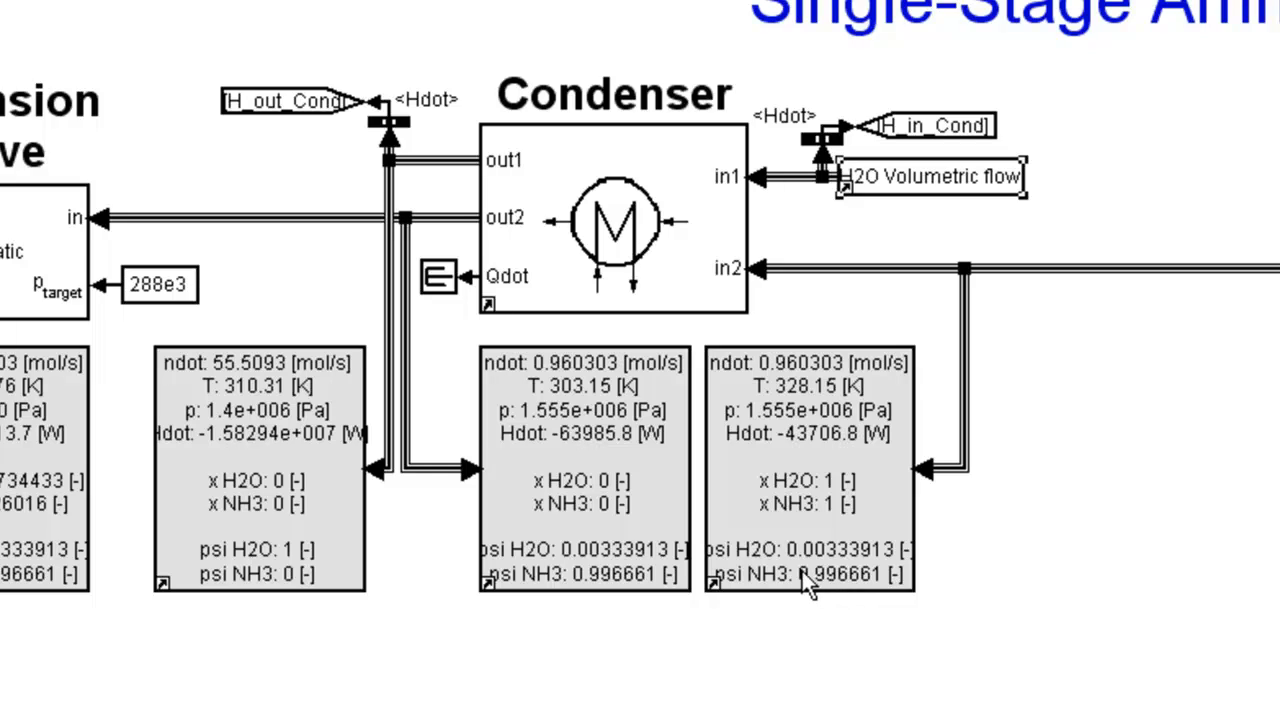
mouse_move(810, 400)
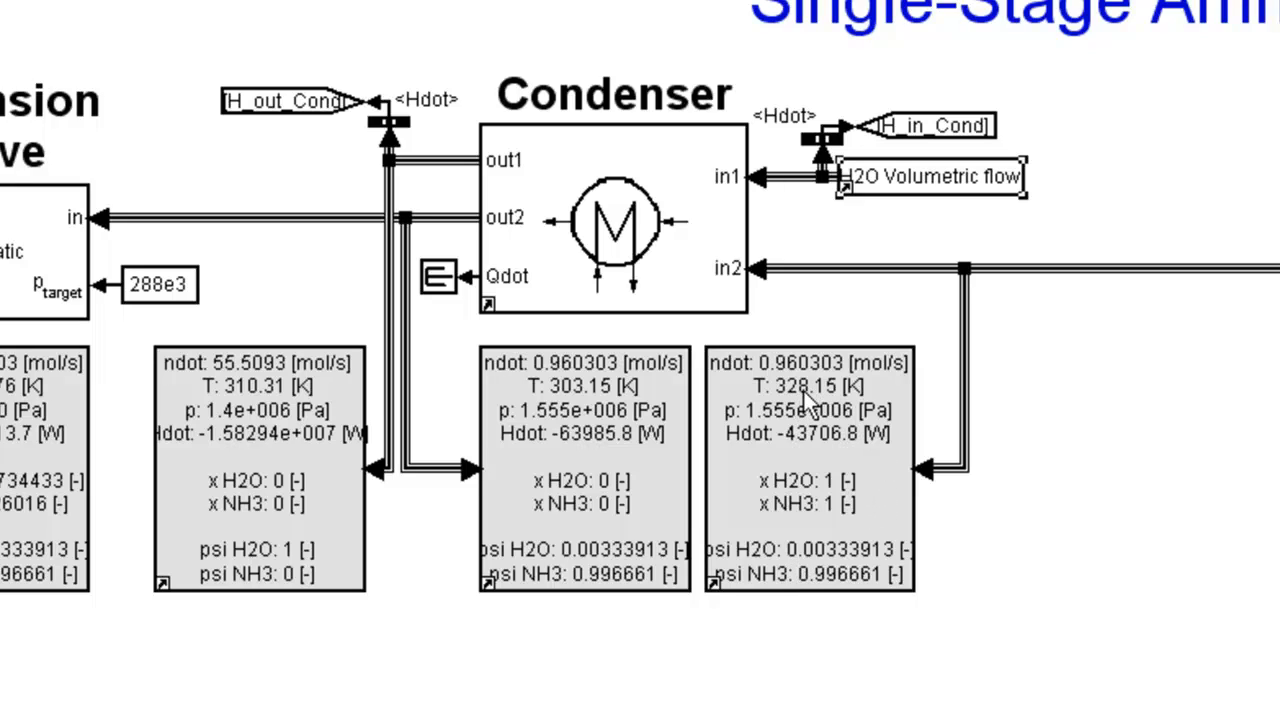
mouse_move(780, 520)
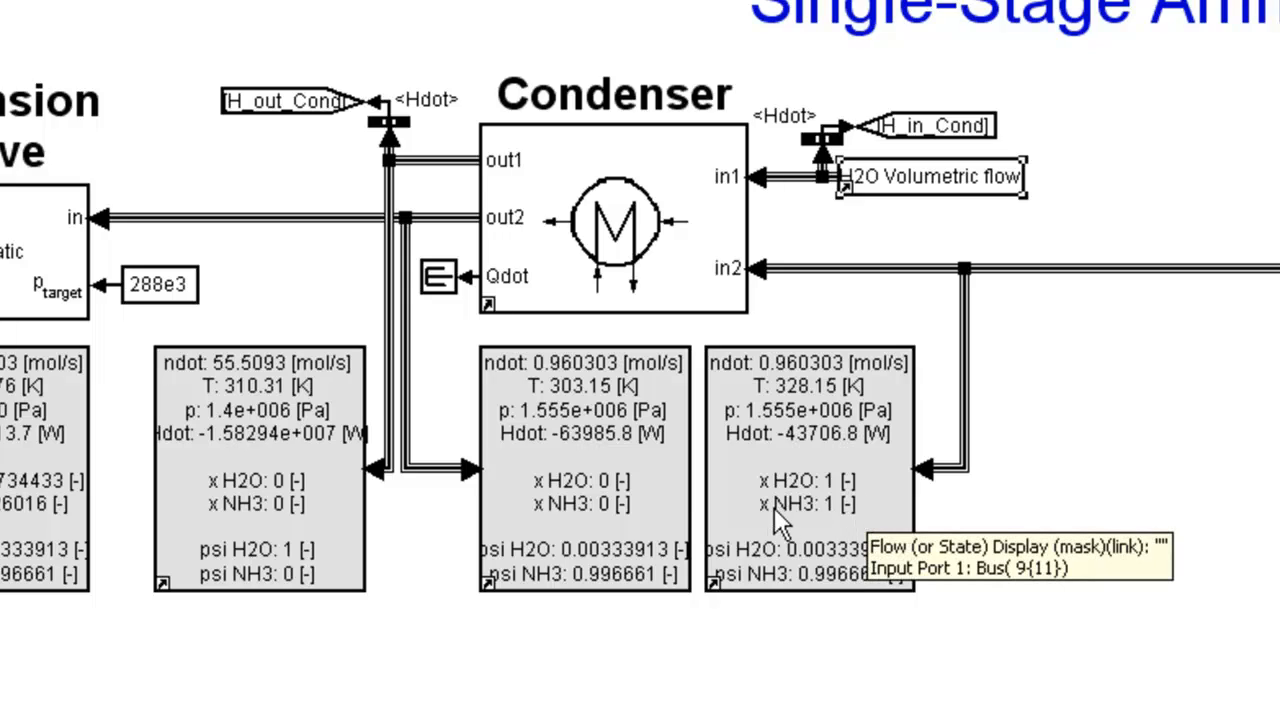
mouse_move(824, 524)
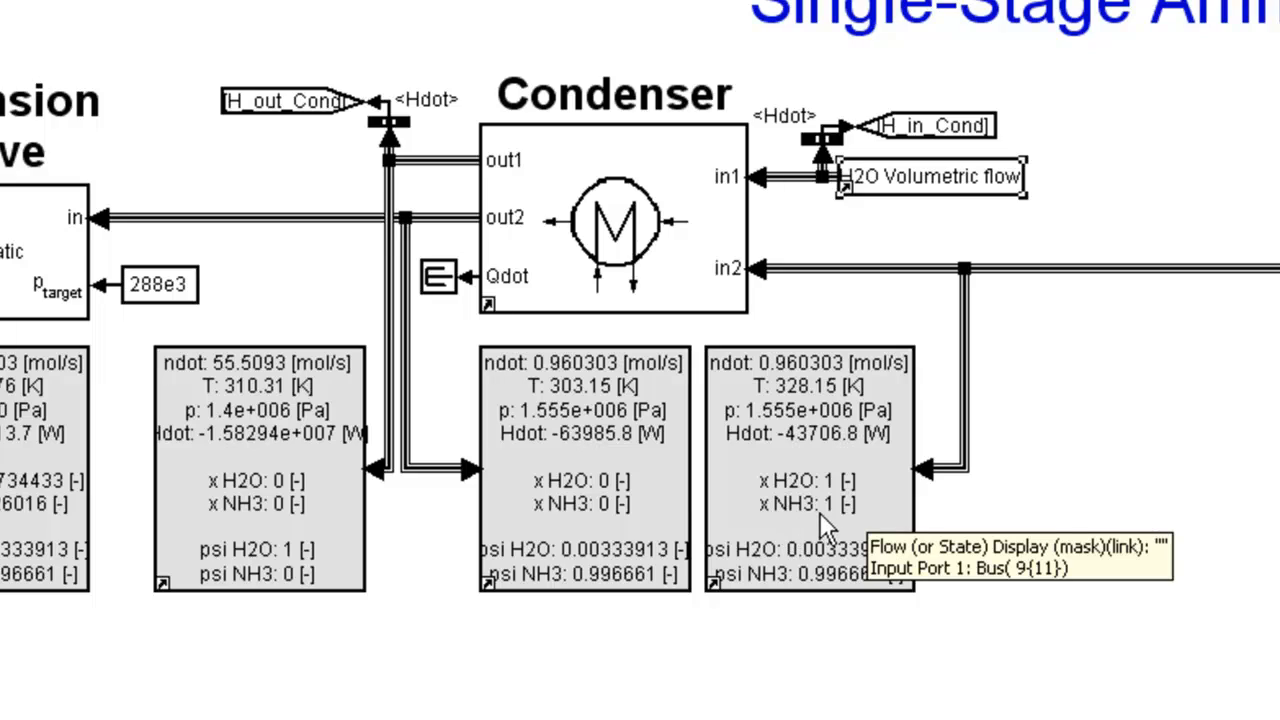
mouse_move(836, 524)
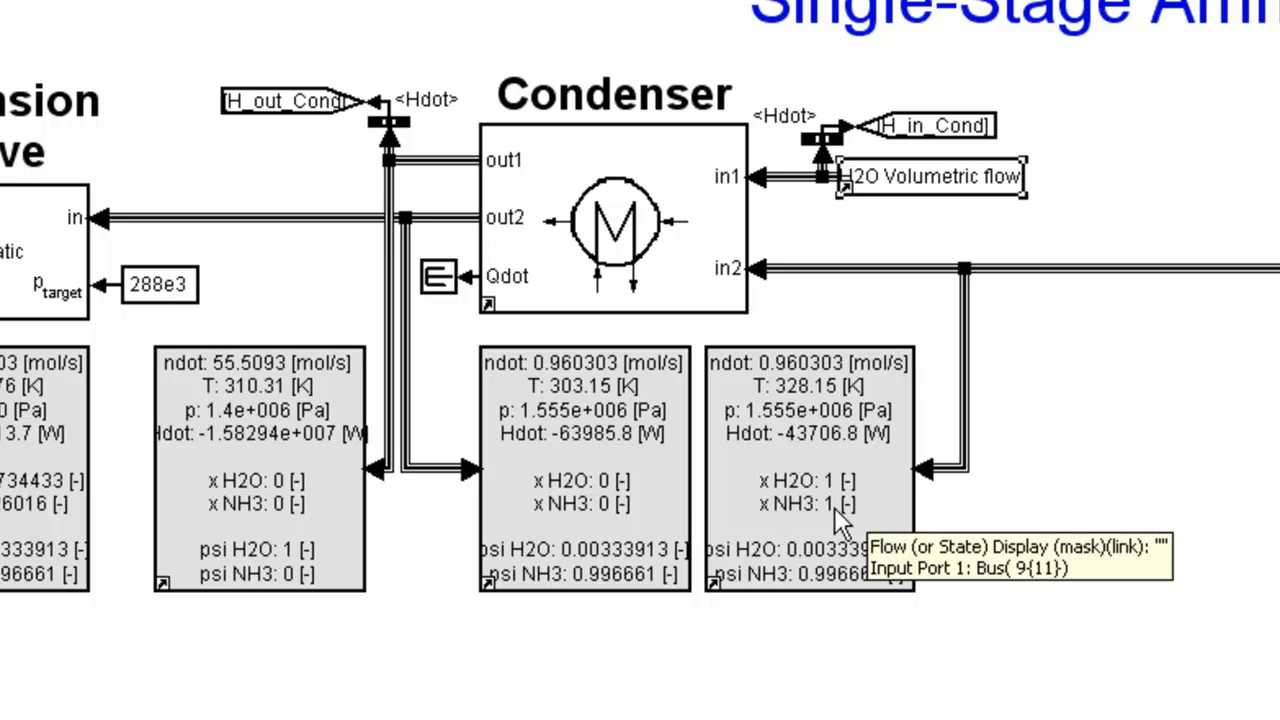
mouse_move(424, 364)
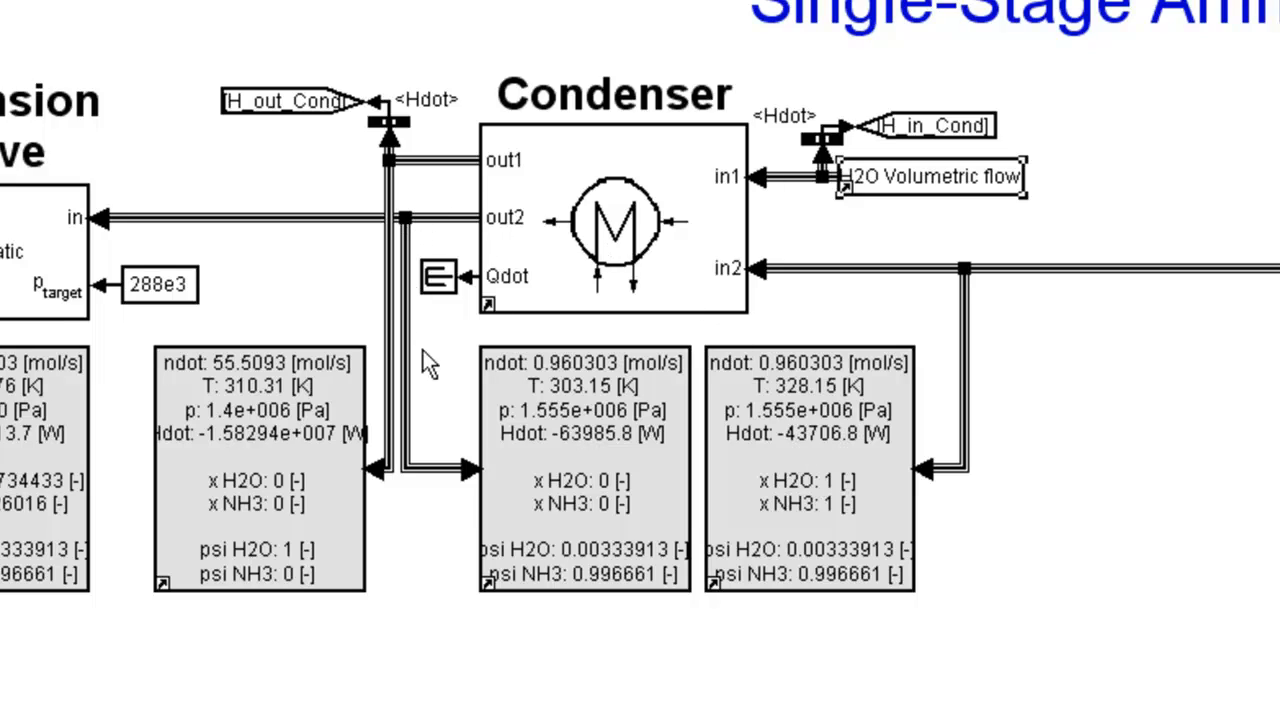
mouse_move(580, 432)
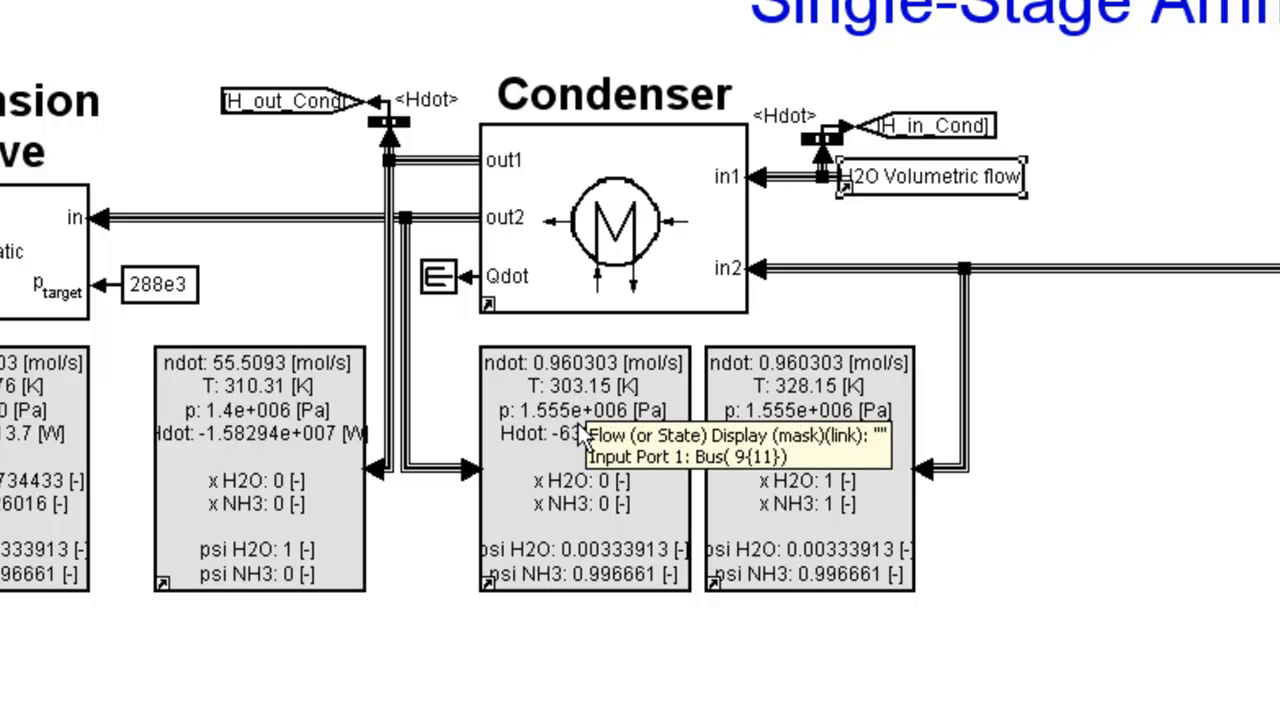
mouse_move(598, 592)
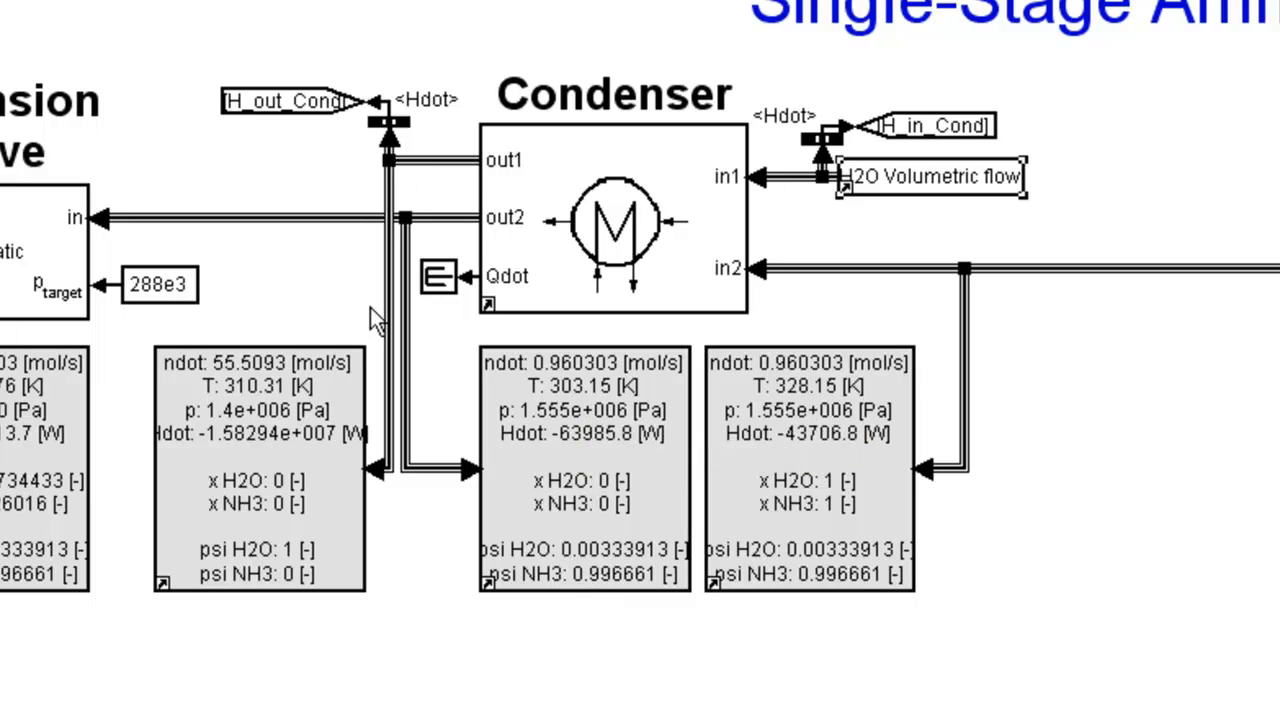
mouse_move(264, 414)
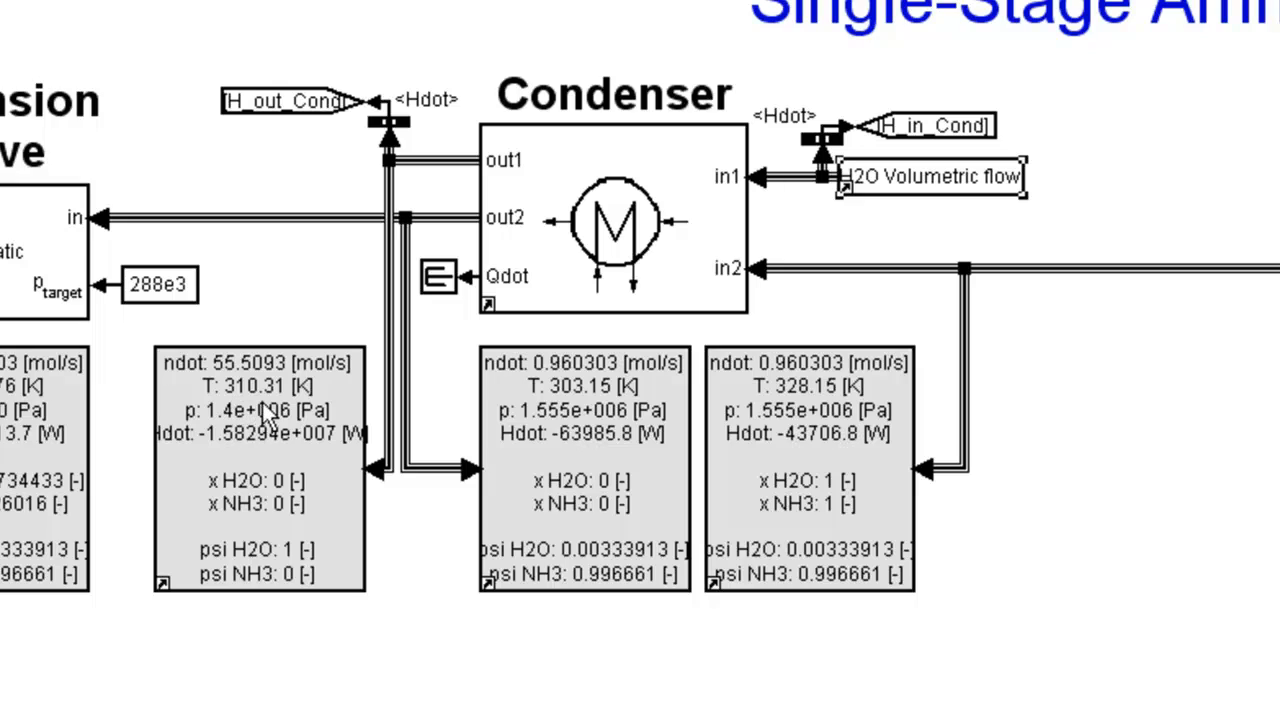
mouse_move(288, 496)
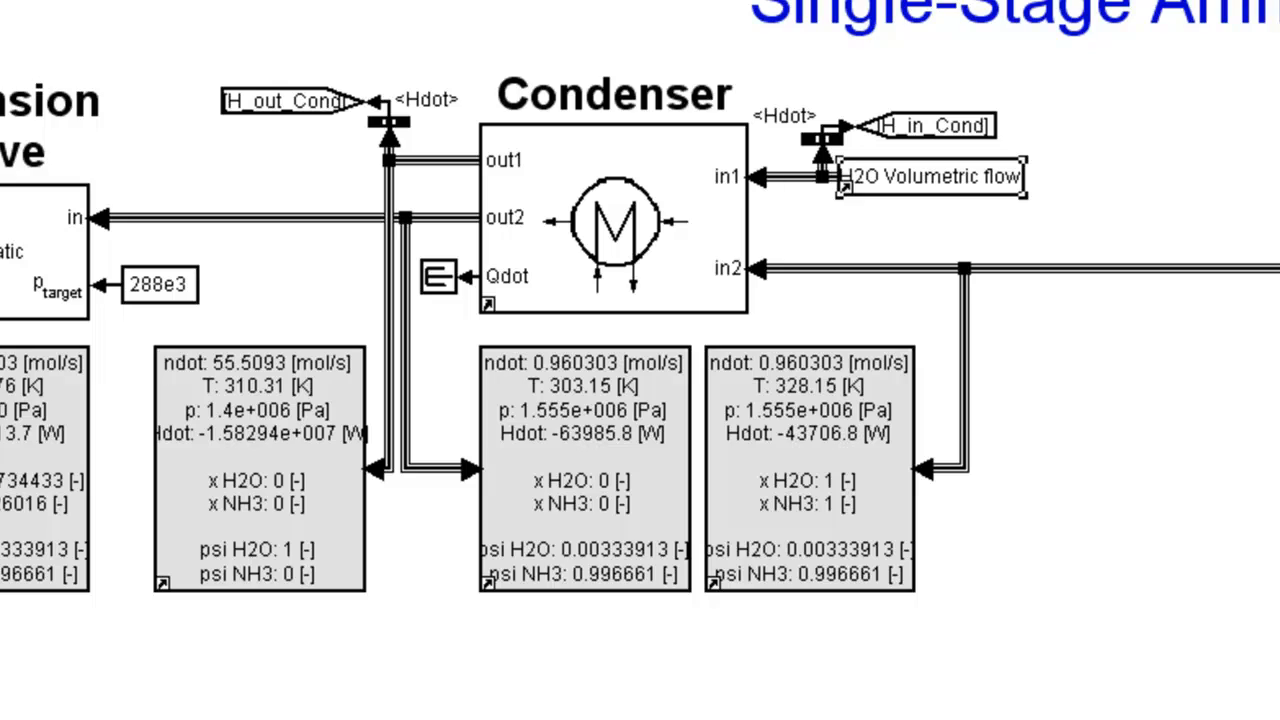
mouse_move(600, 270)
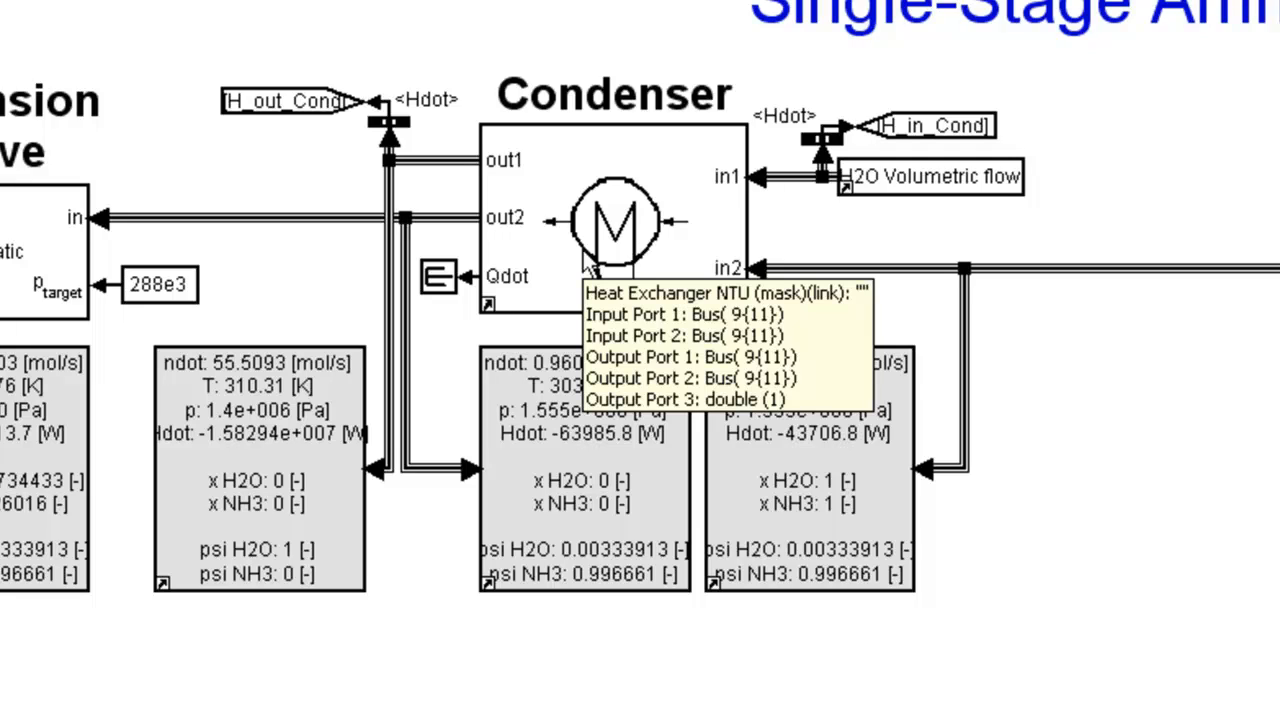
mouse_move(590, 240)
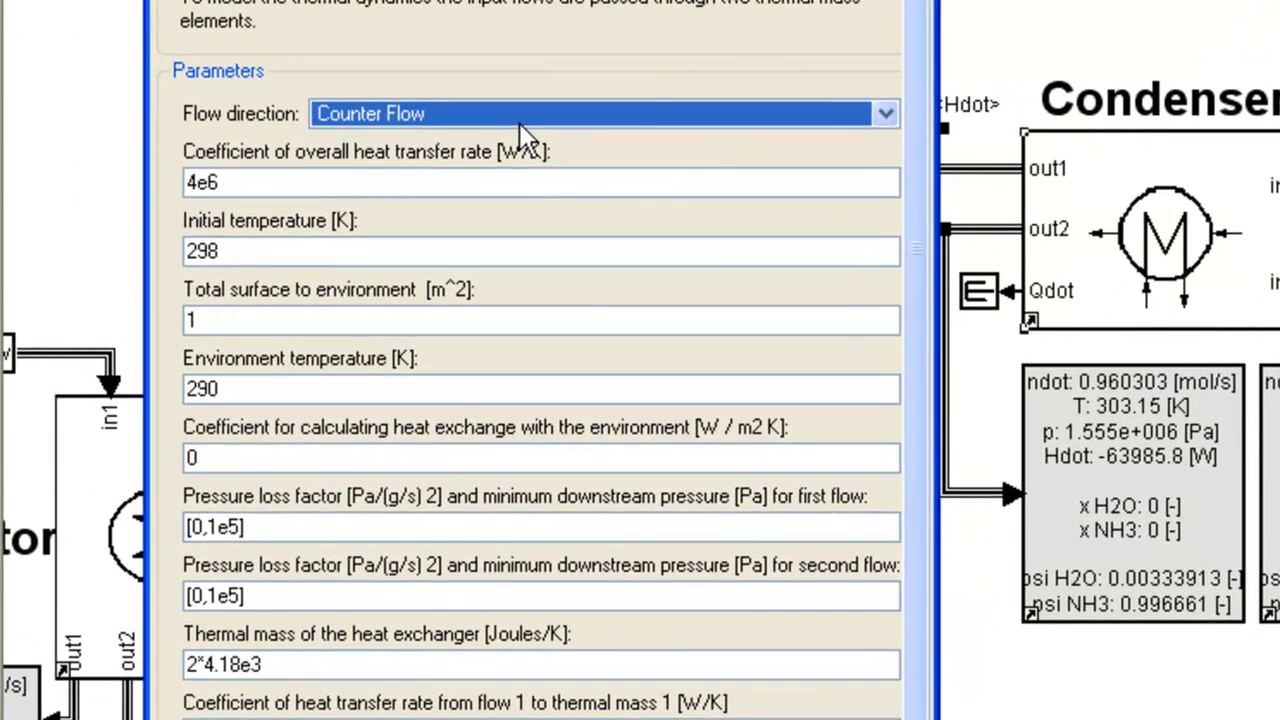
click(884, 112)
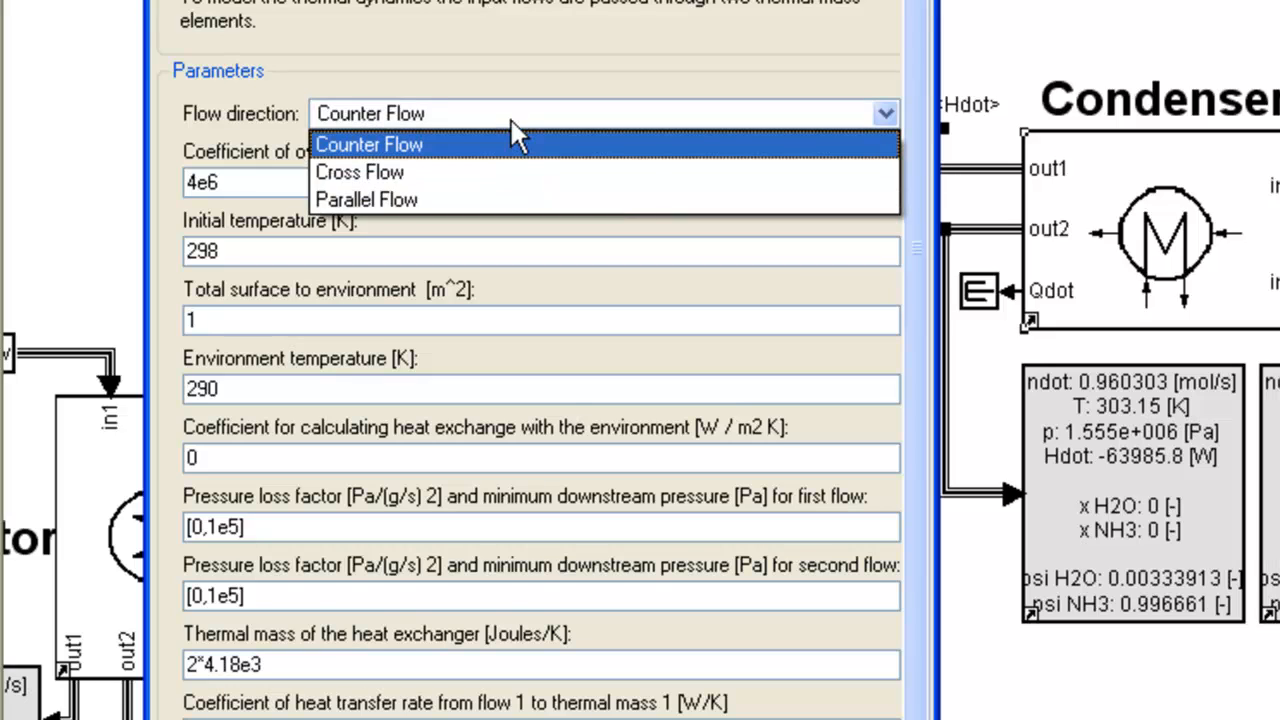
click(368, 144)
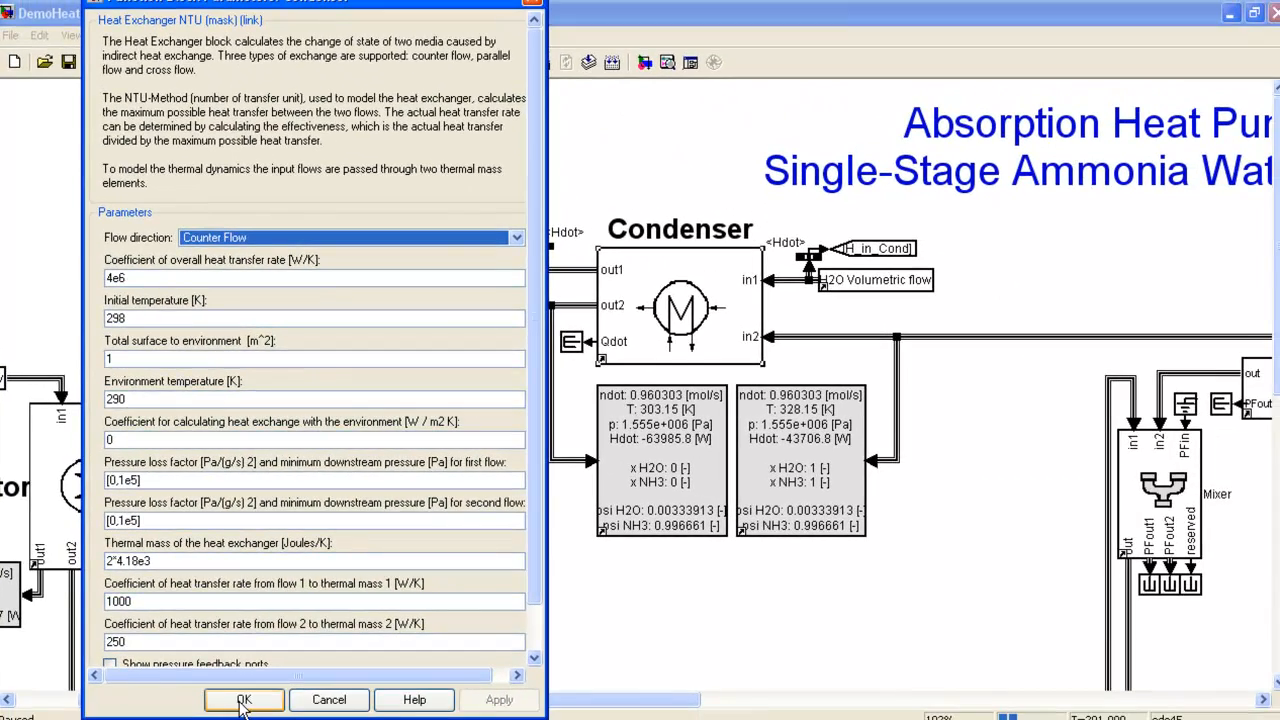
click(244, 700)
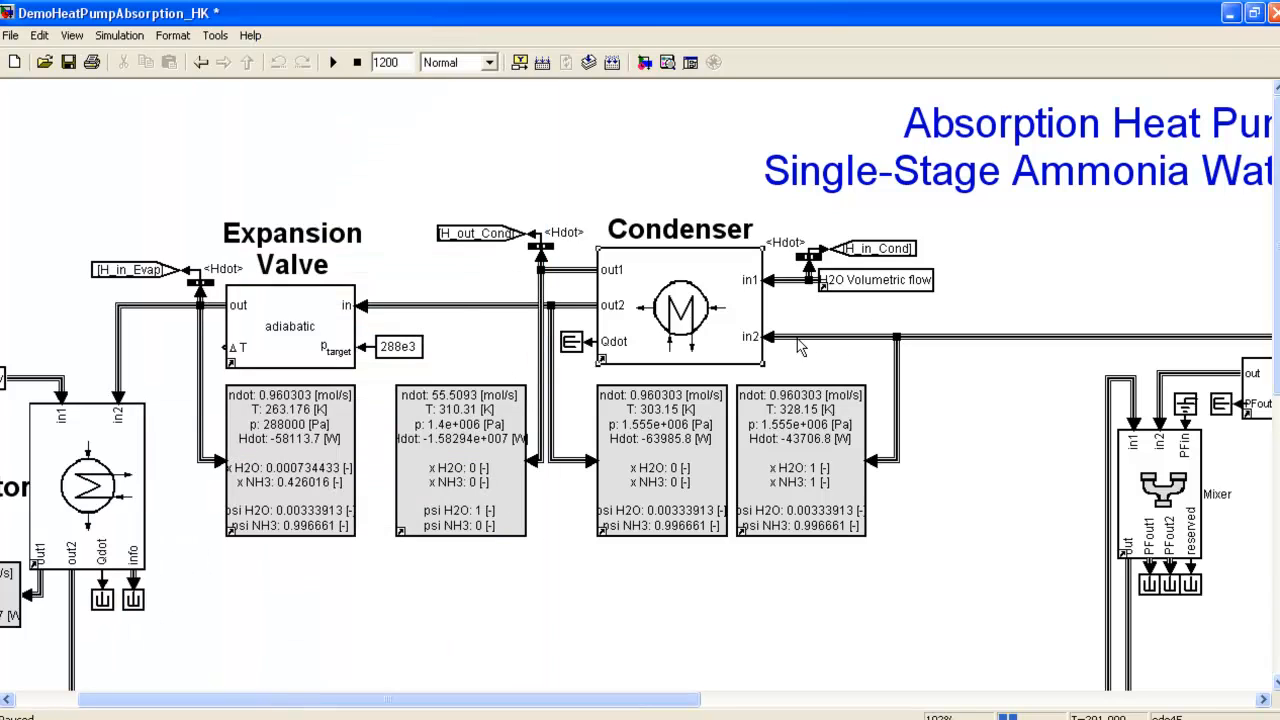
mouse_move(800, 296)
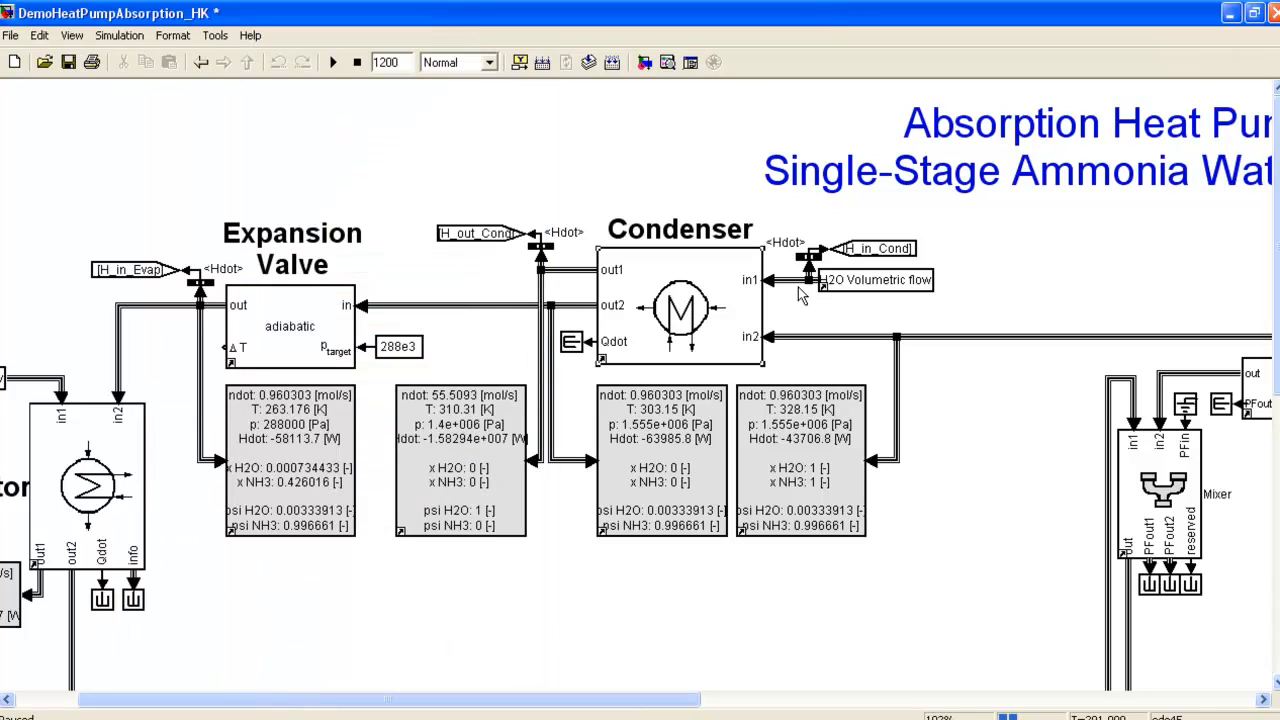
mouse_move(596, 308)
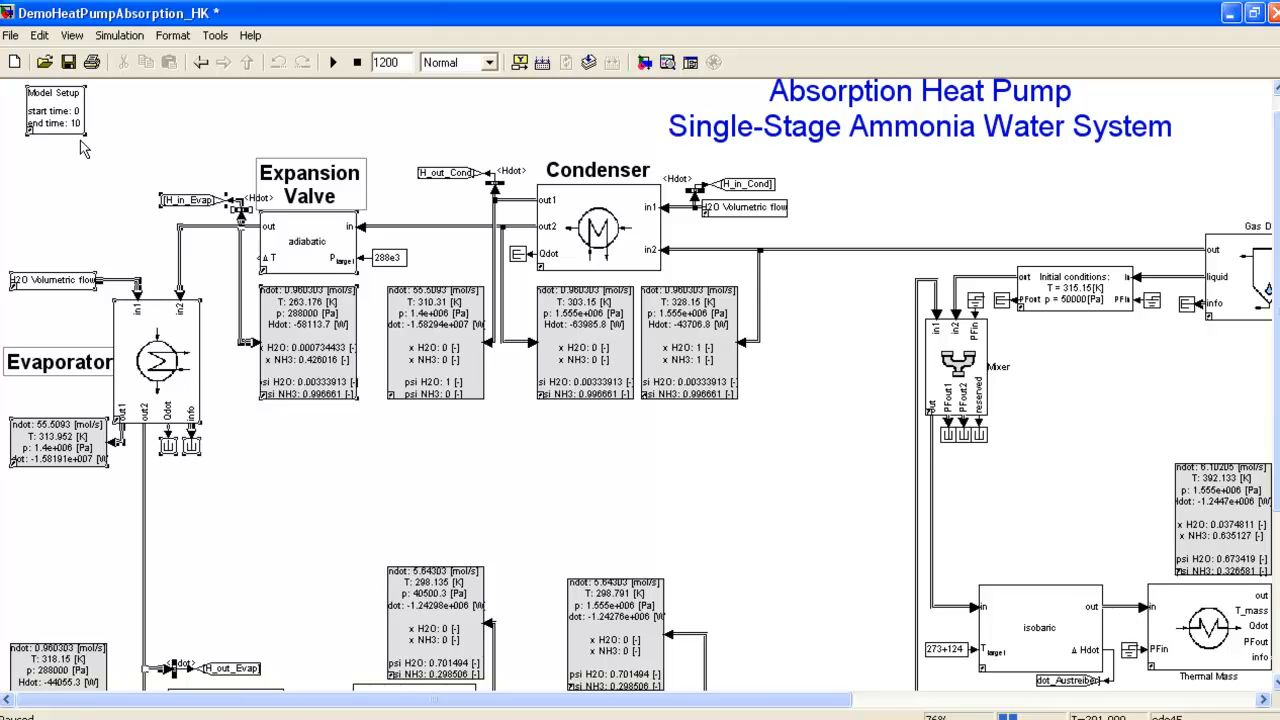
mouse_move(70, 108)
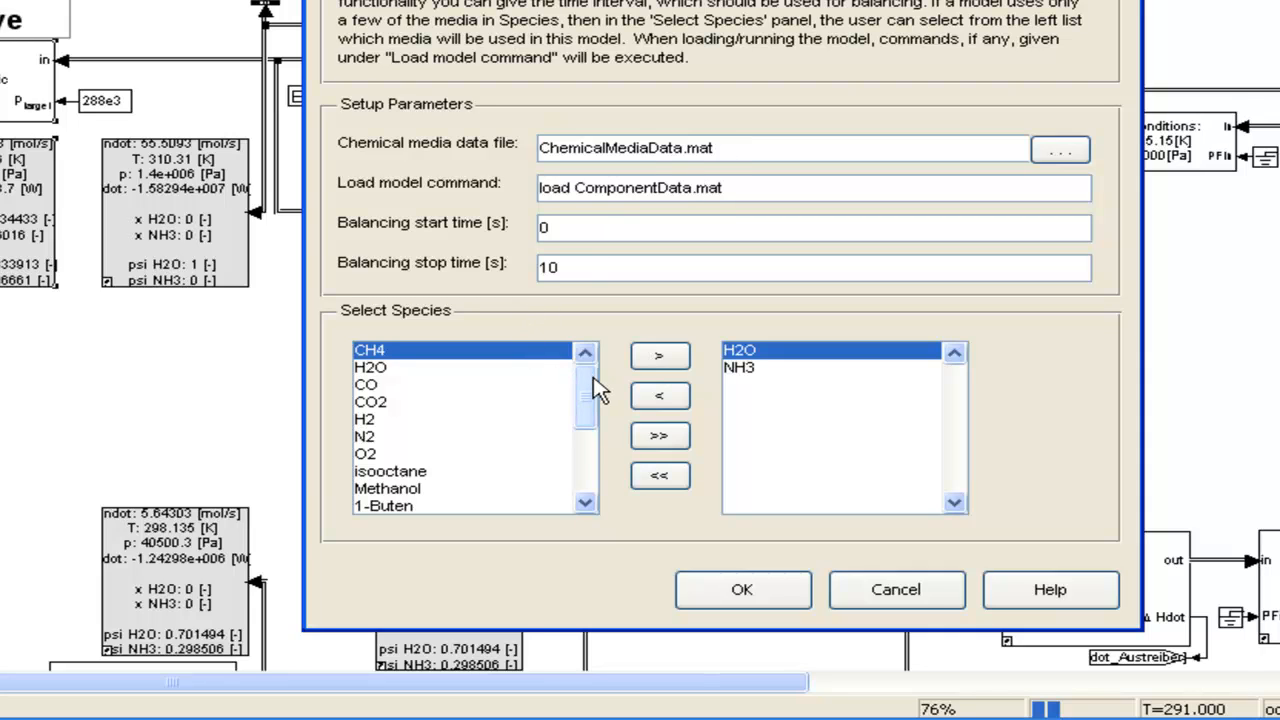
Review the model's species and expand the Pure Substance Source's substance list (H2O, NH3)
scroll(down, 3)
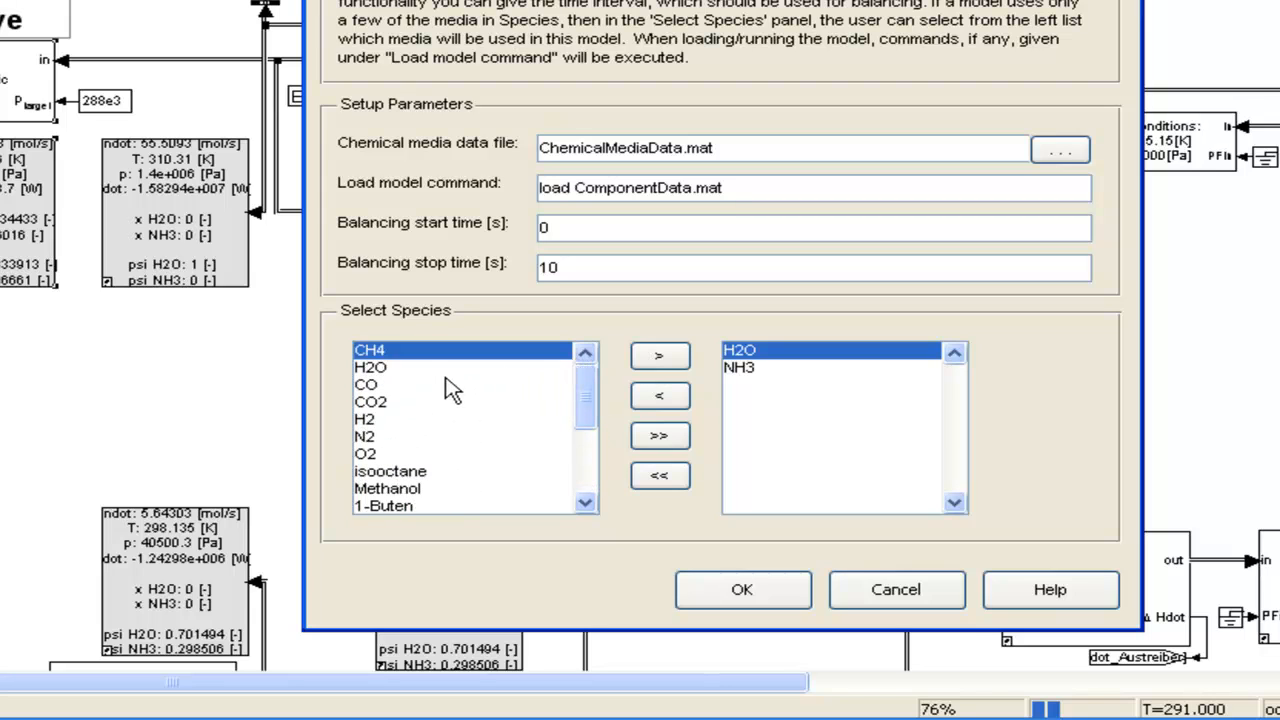
mouse_move(430, 390)
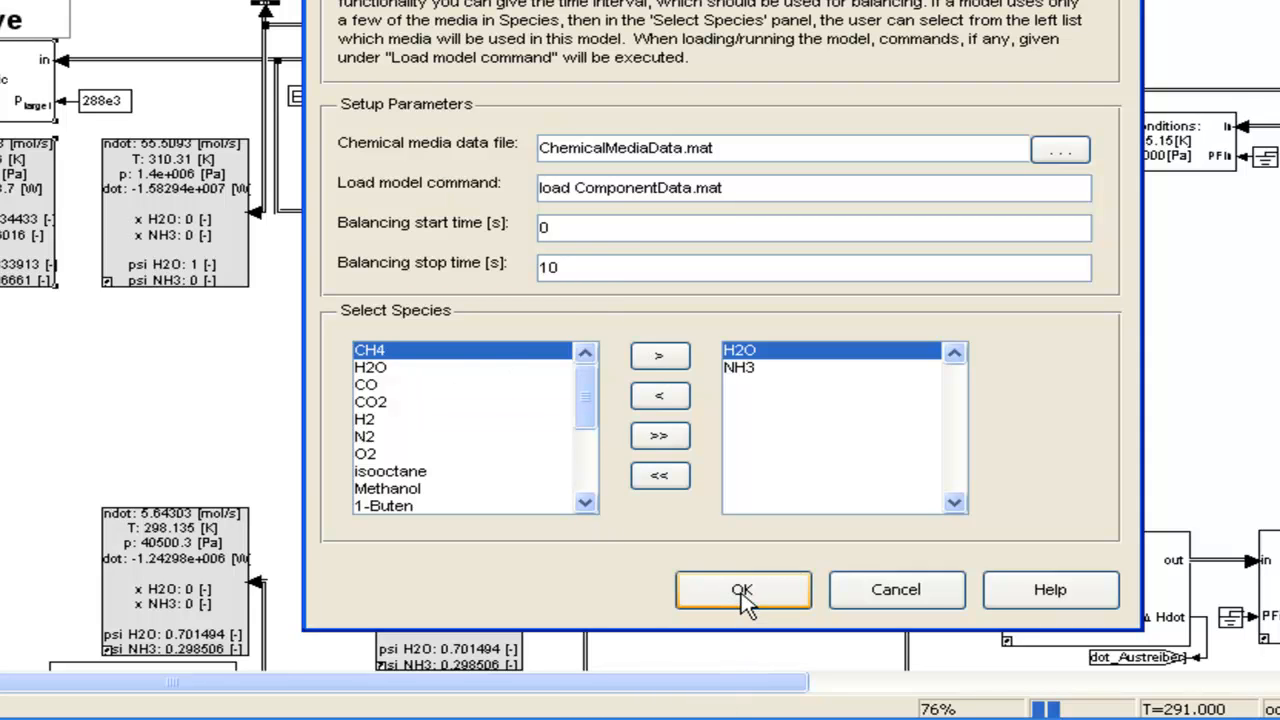
mouse_move(398, 168)
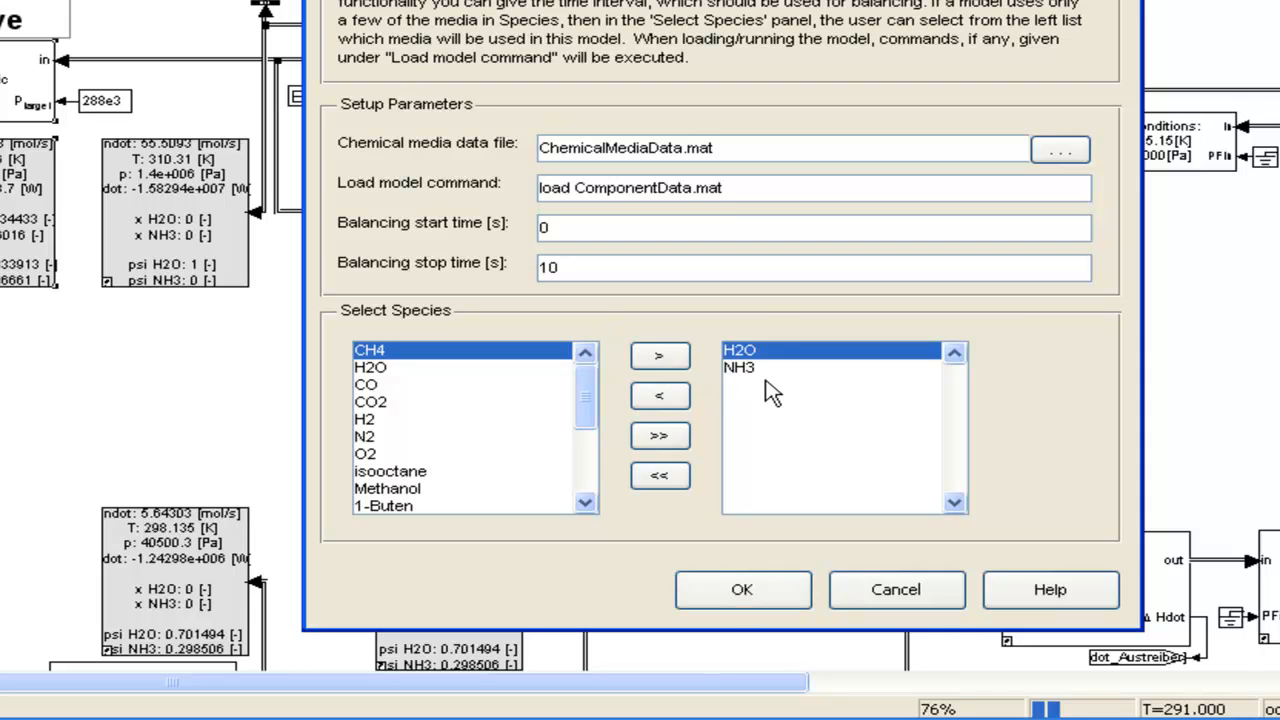
mouse_move(764, 384)
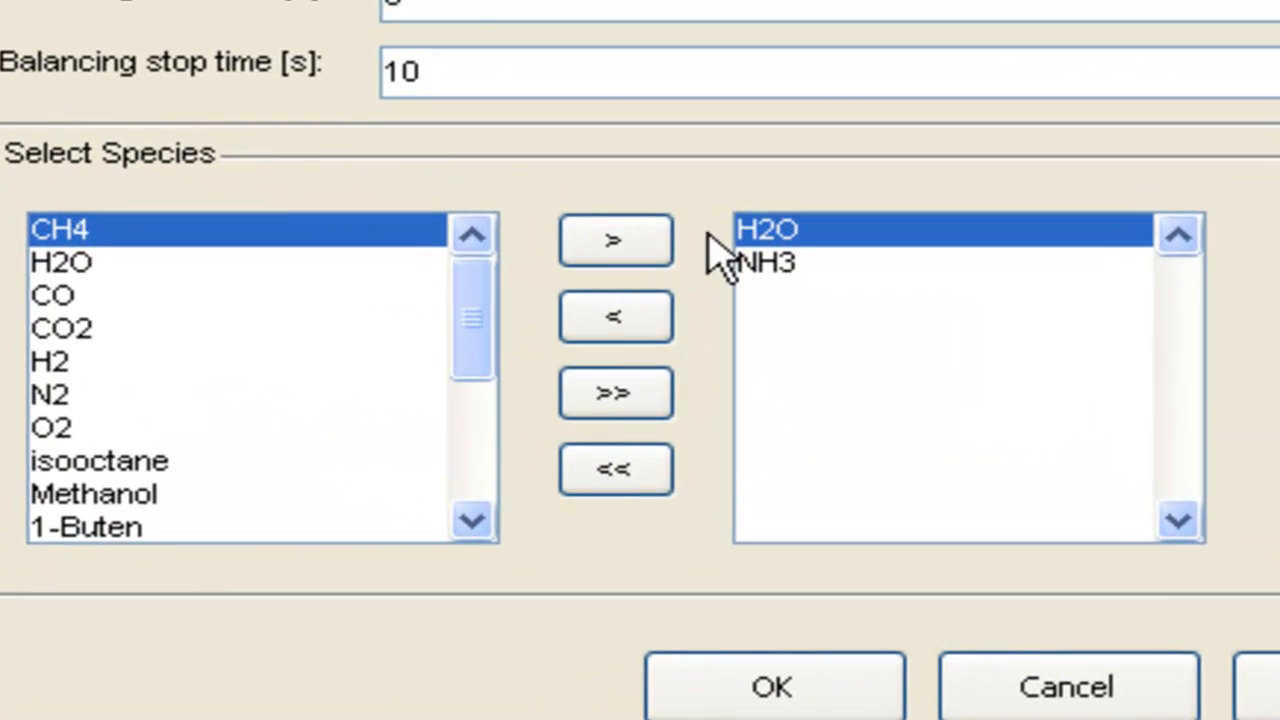
mouse_move(830, 250)
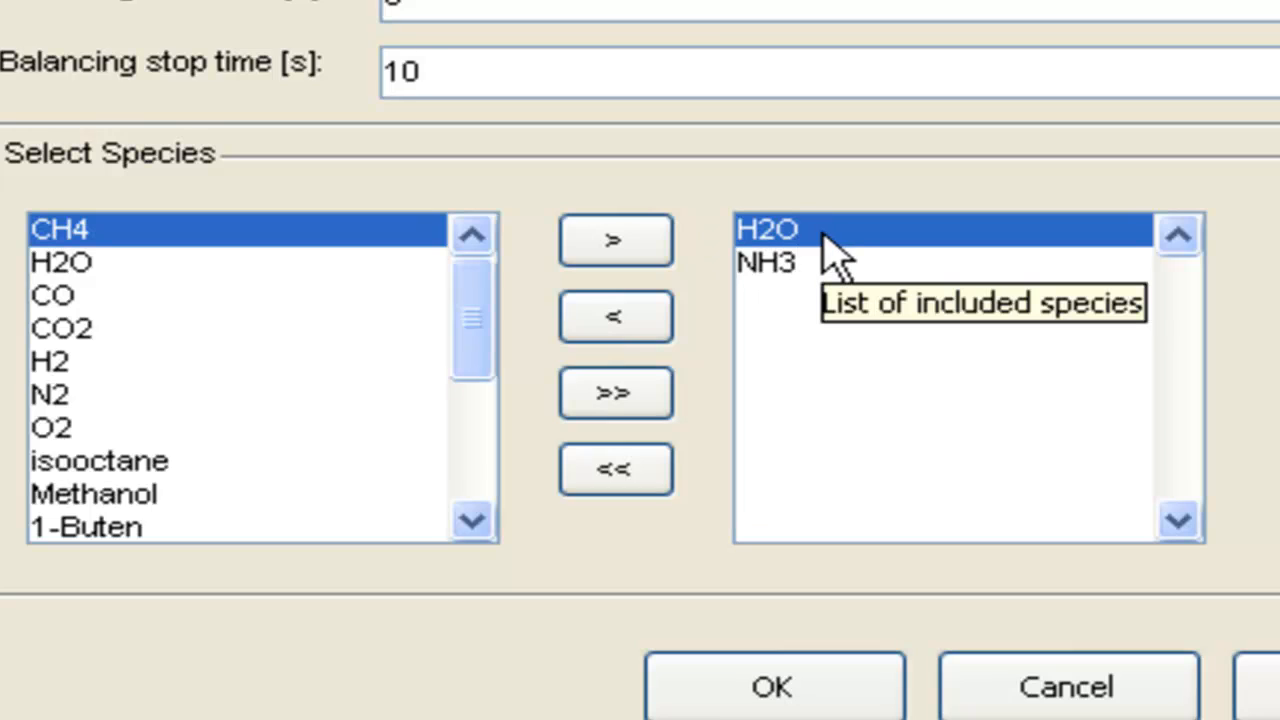
mouse_move(616, 316)
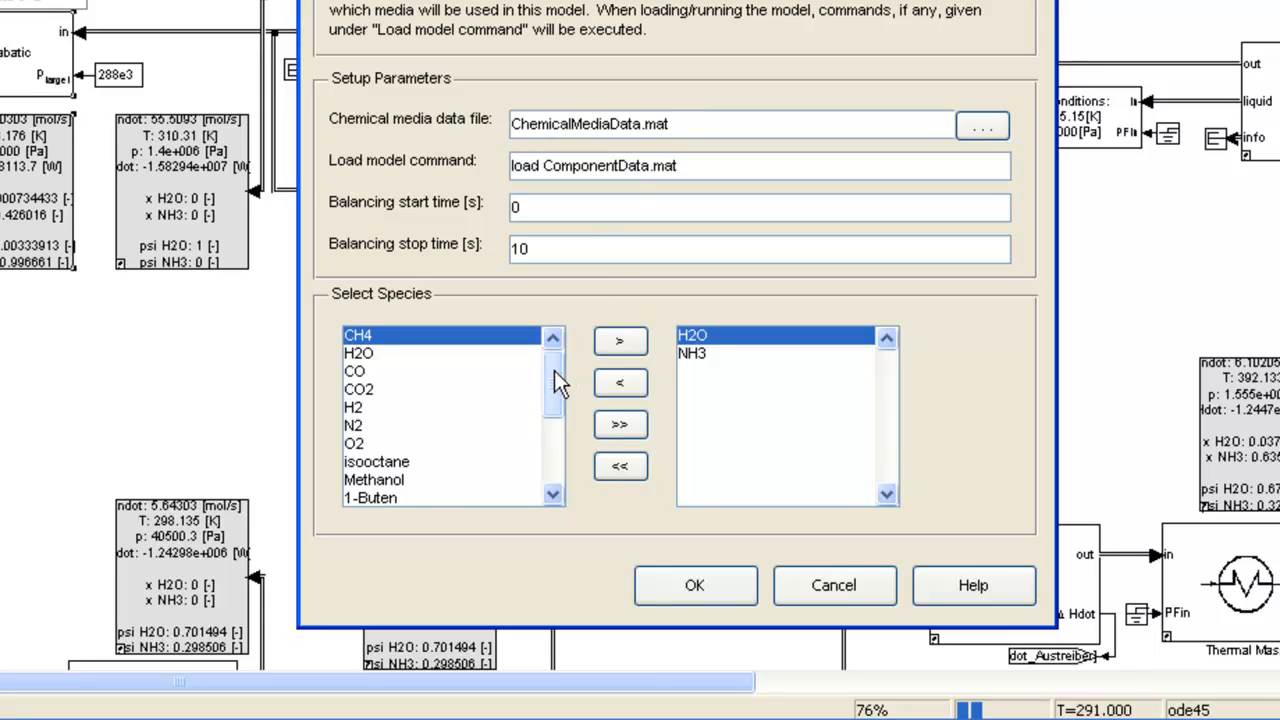
scroll(down, 3)
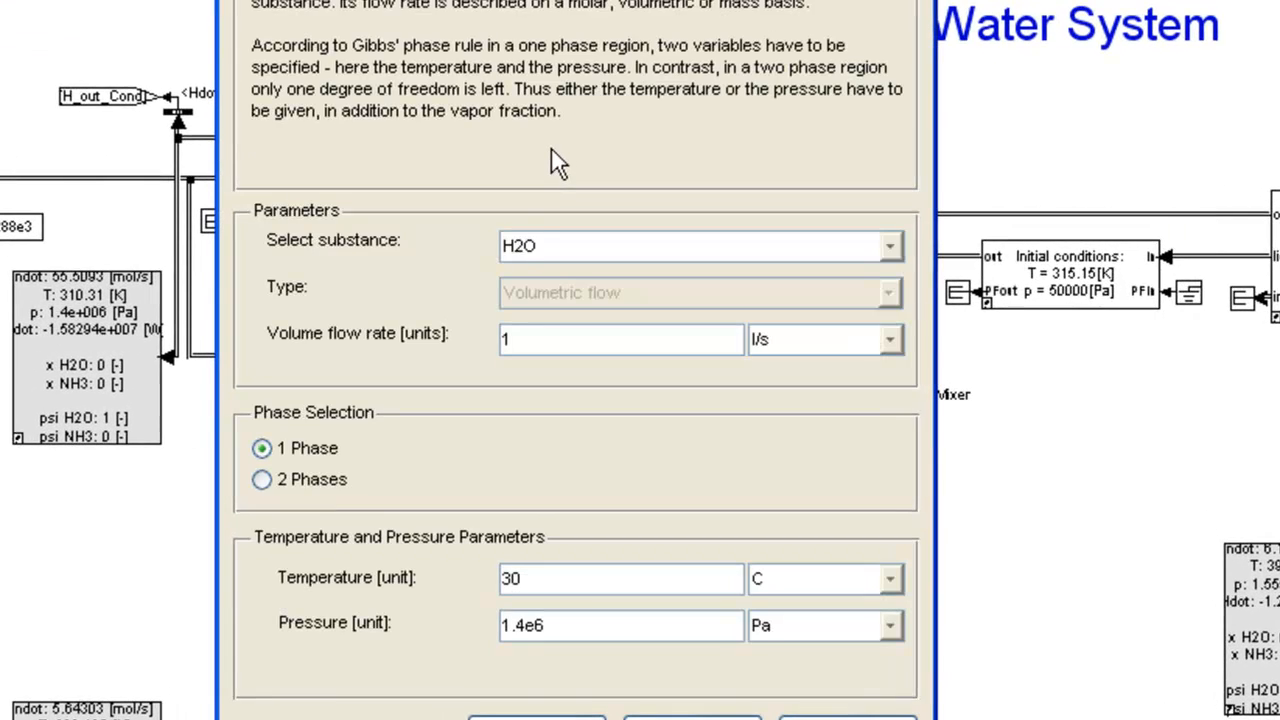
click(888, 246)
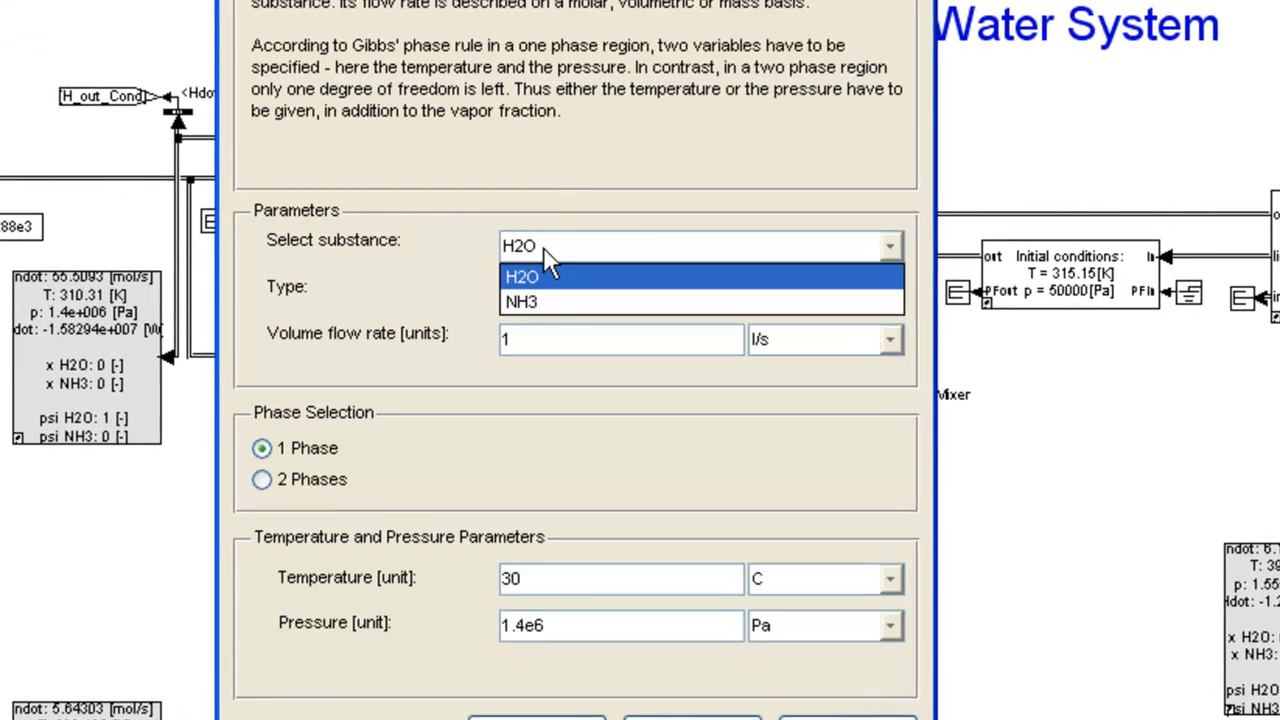
mouse_move(552, 296)
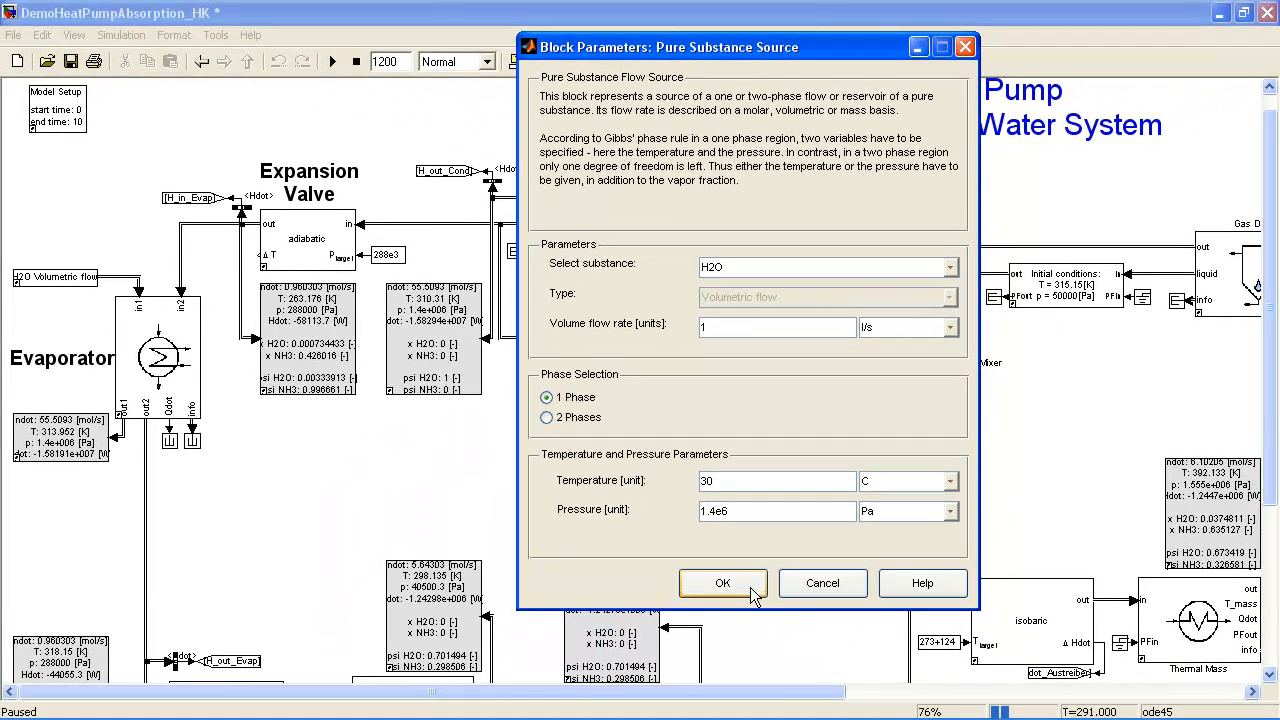
click(722, 584)
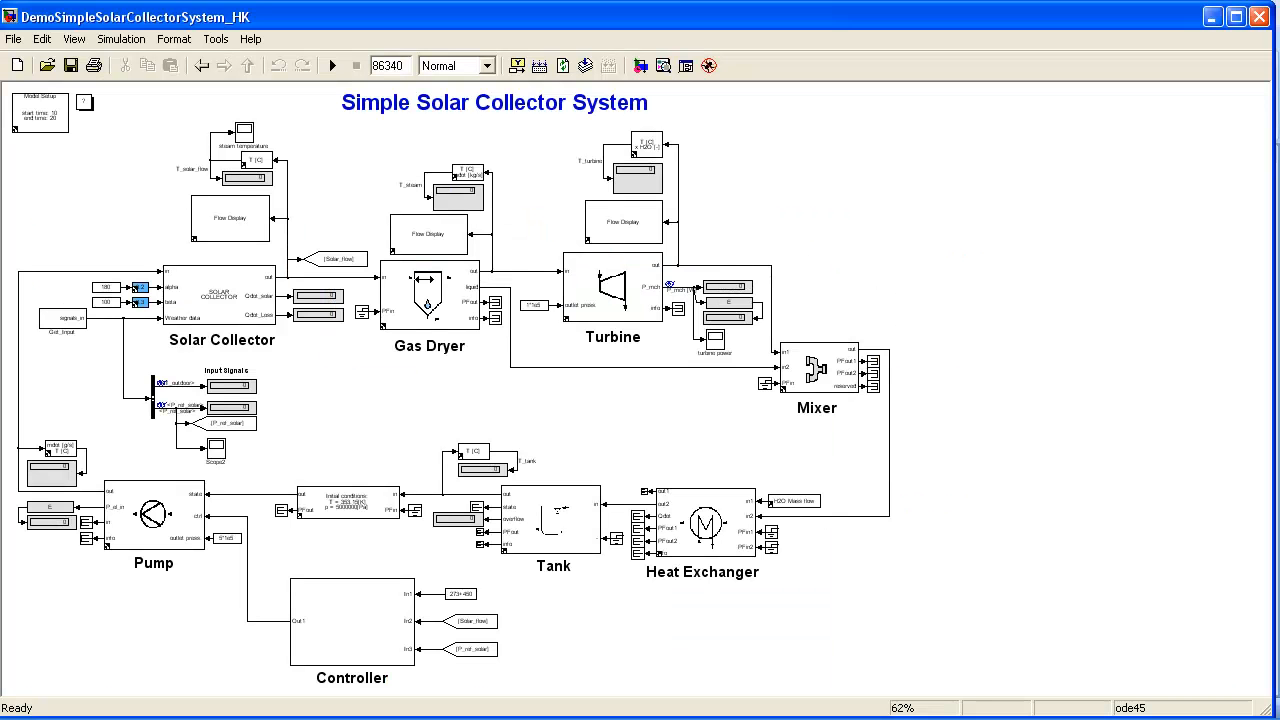
mouse_move(420, 380)
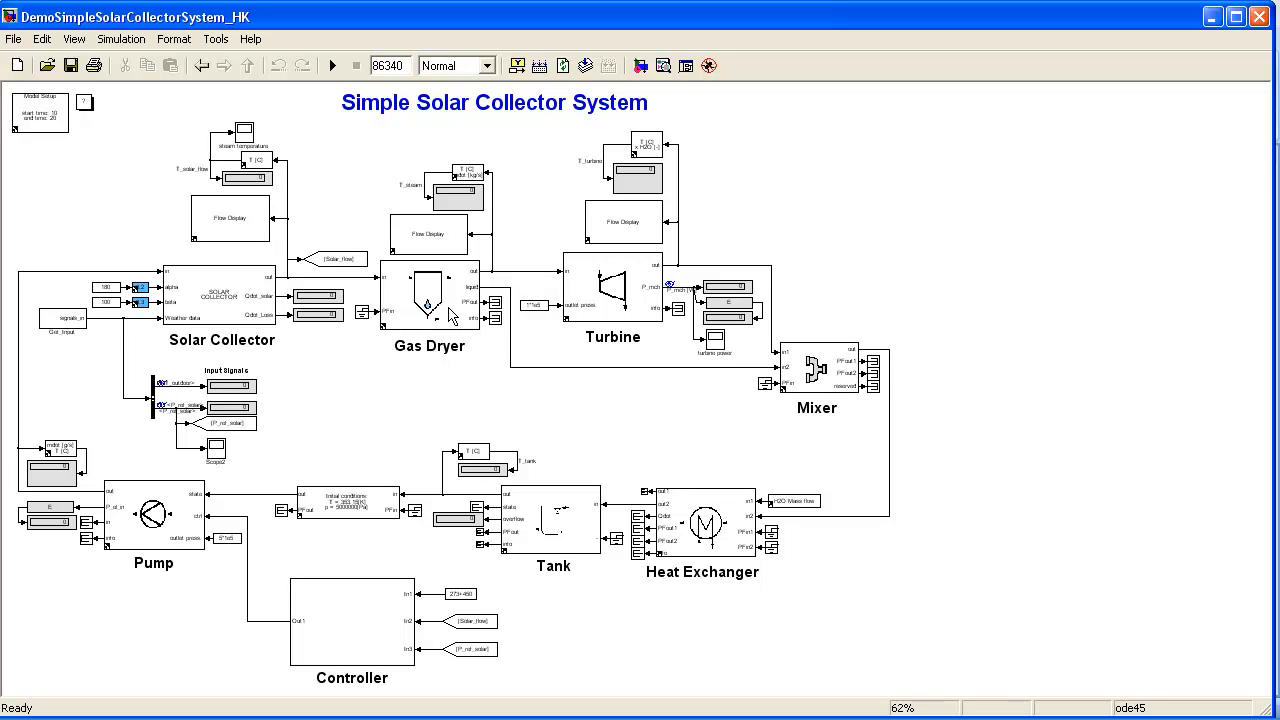
mouse_move(504, 340)
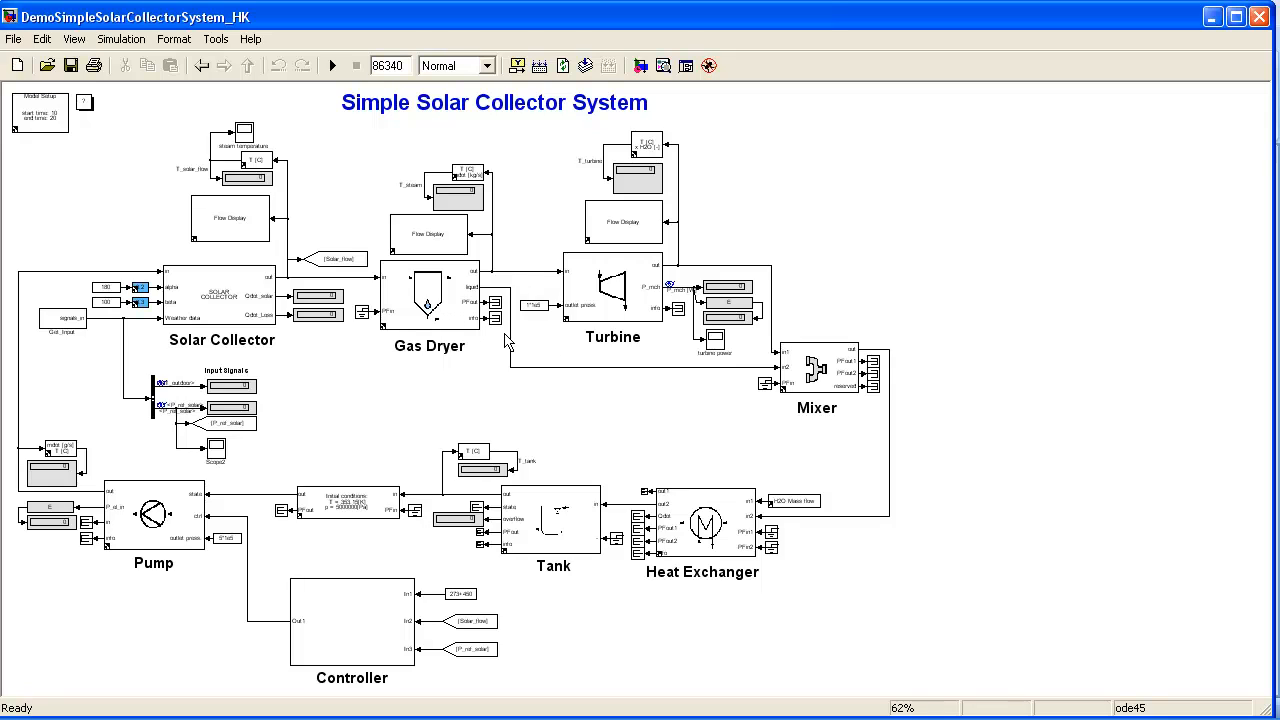
mouse_move(630, 468)
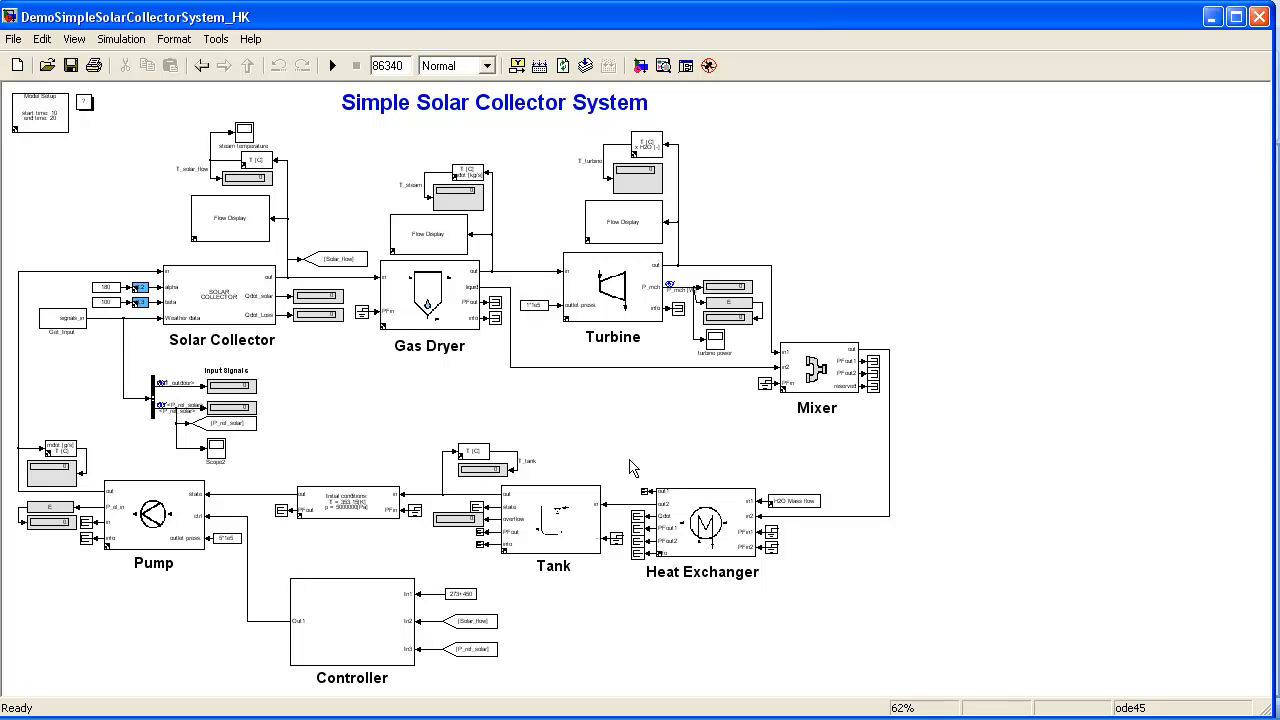
mouse_move(592, 296)
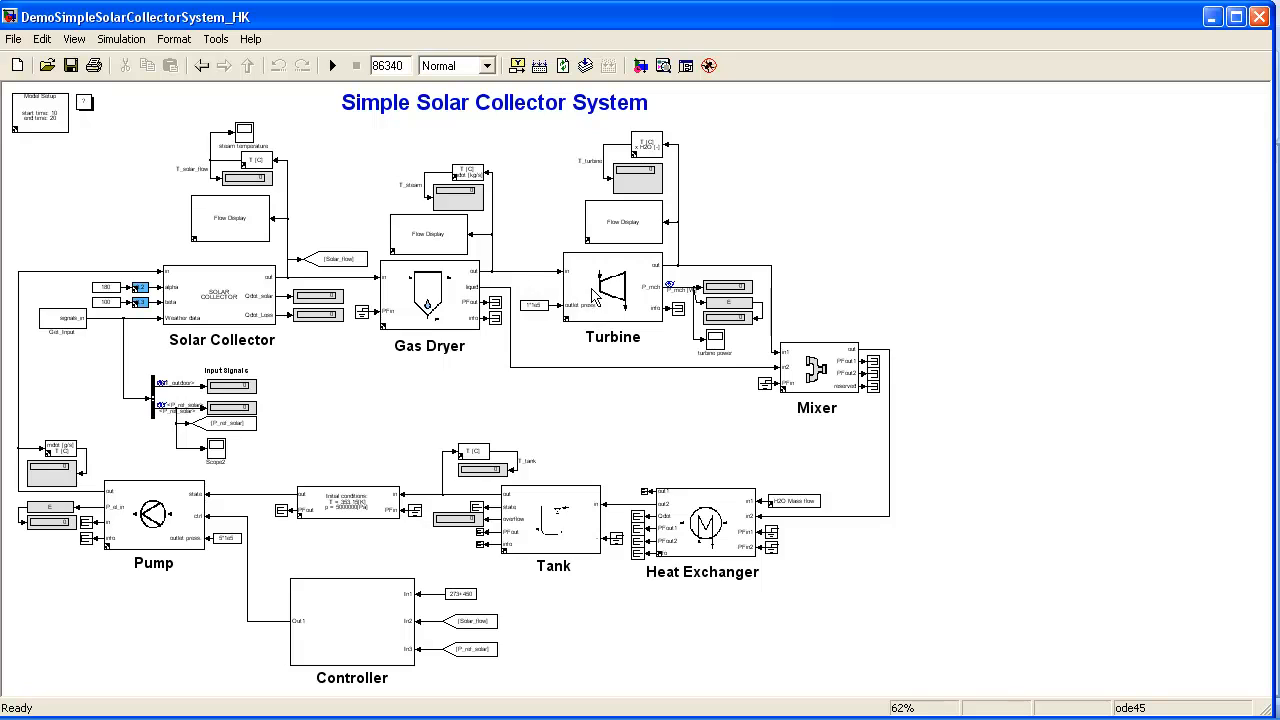
mouse_move(564, 448)
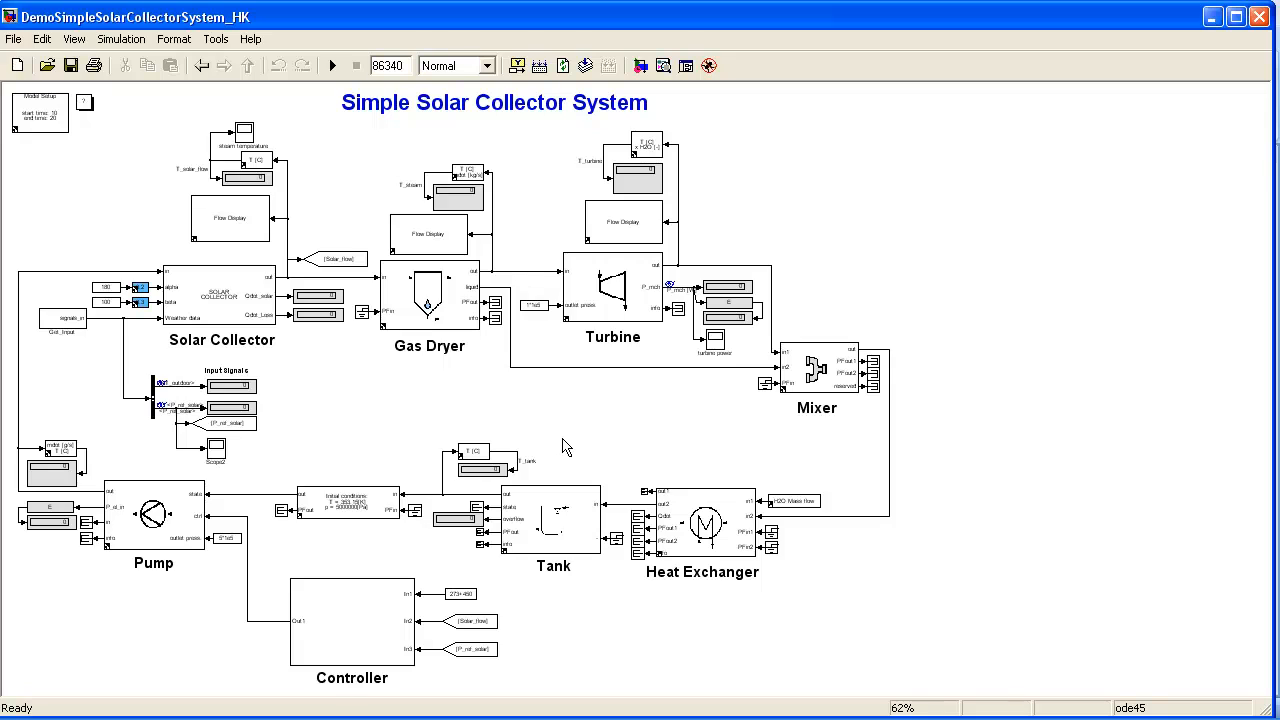
mouse_move(500, 430)
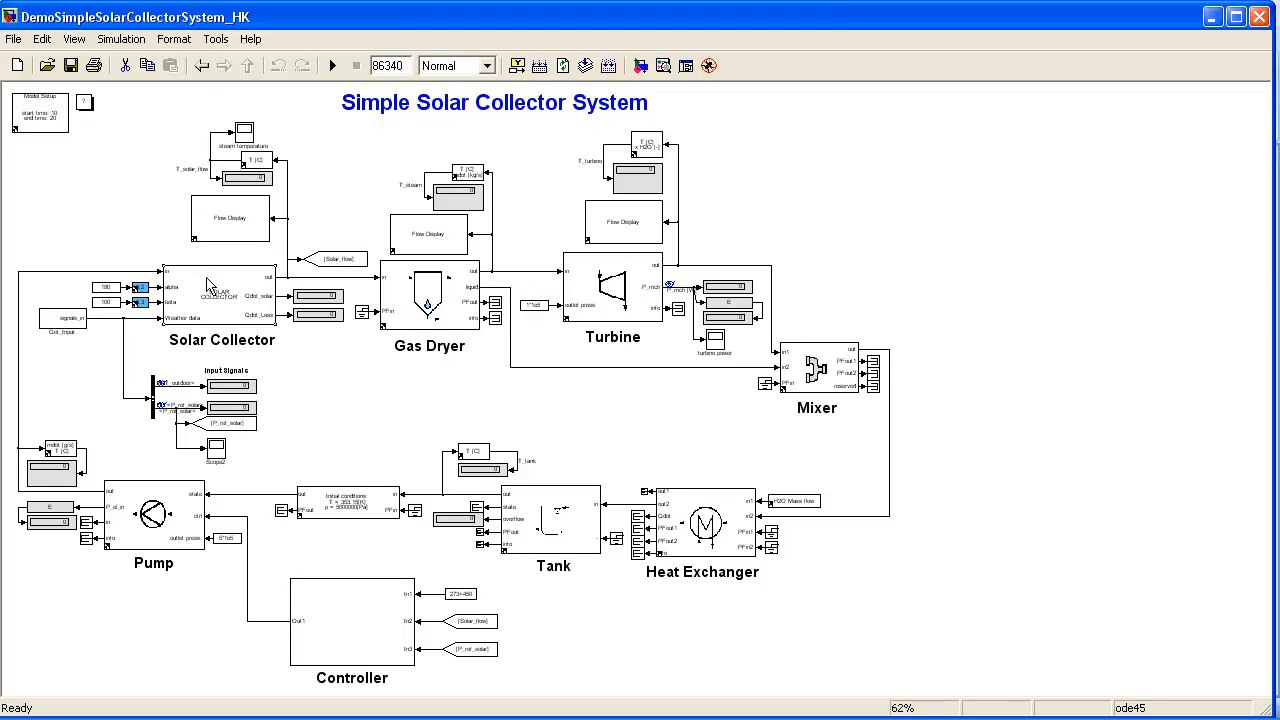
Bring up the context menu of the Solar Collector block
right_click(208, 284)
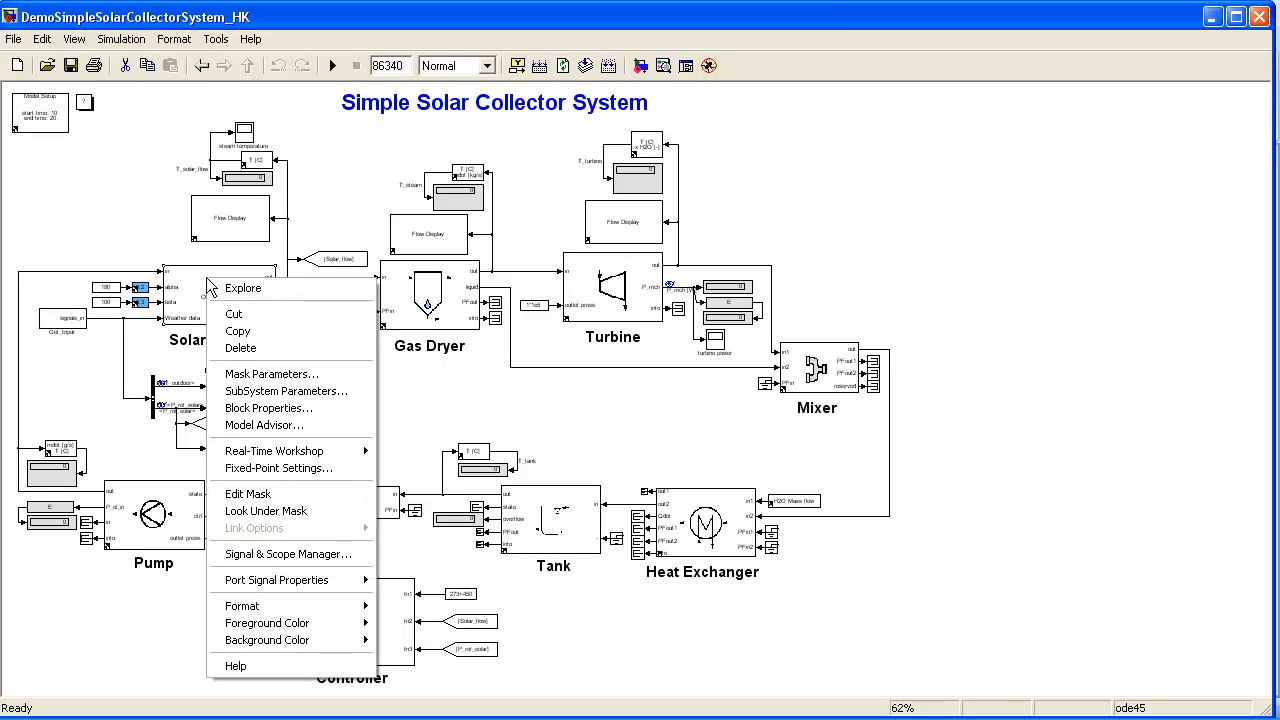
mouse_move(266, 512)
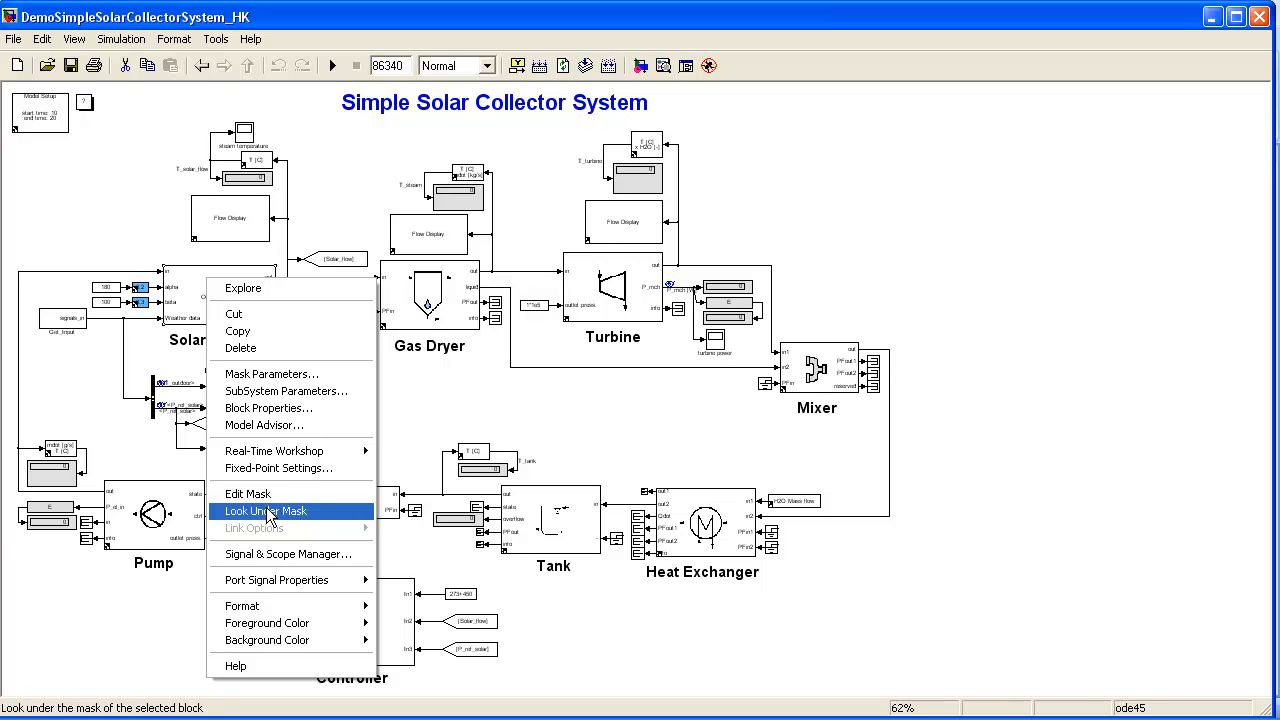
Look under the Solar Collector mask and select its Thermal Mass1 block
click(264, 512)
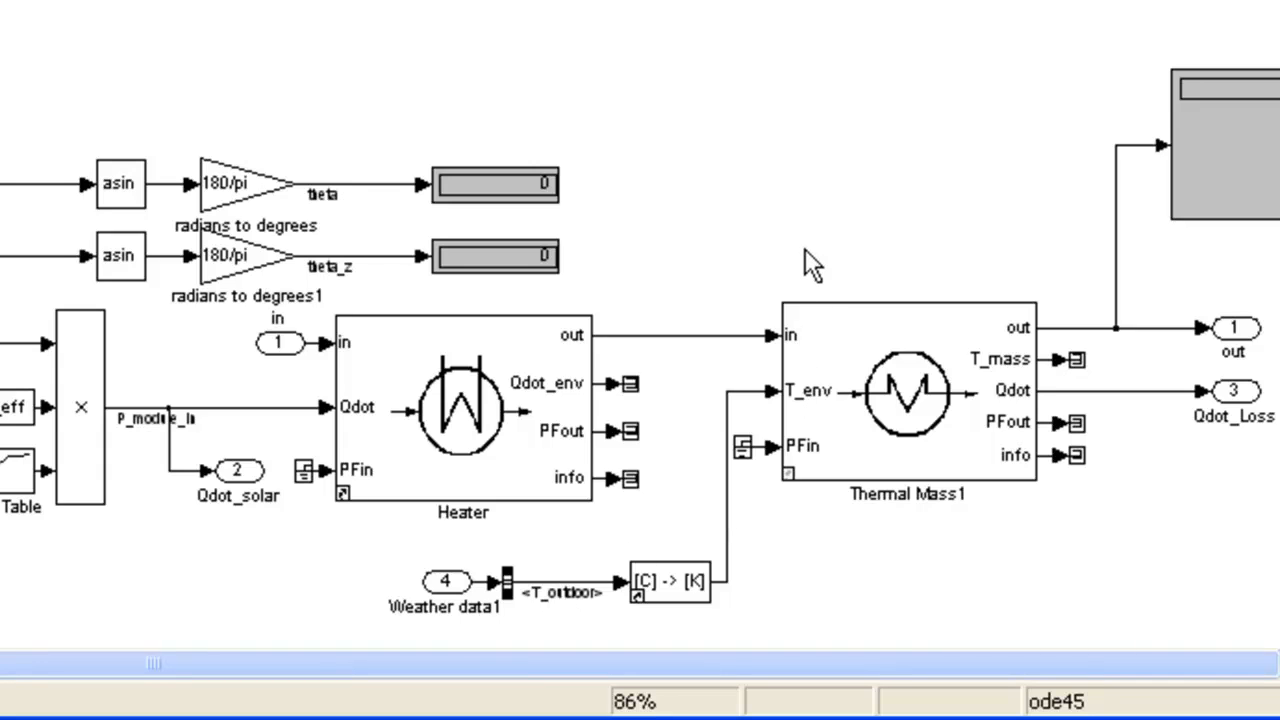
click(908, 392)
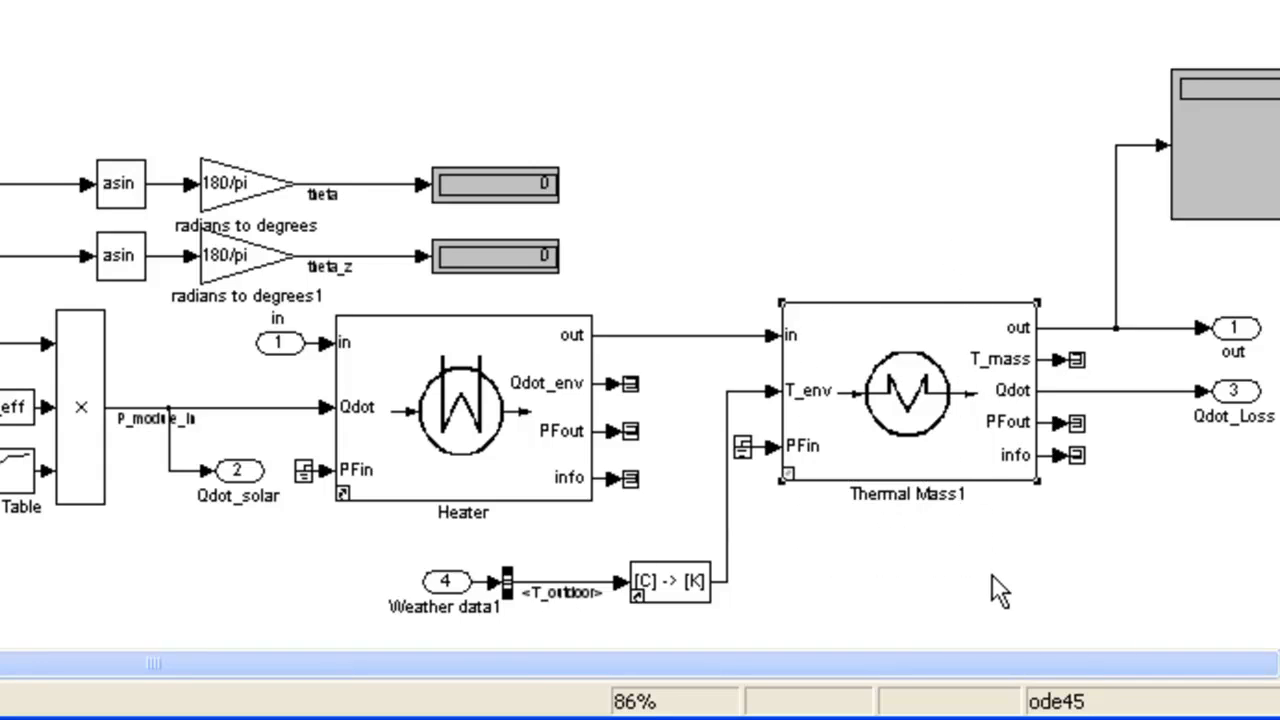
mouse_move(430, 470)
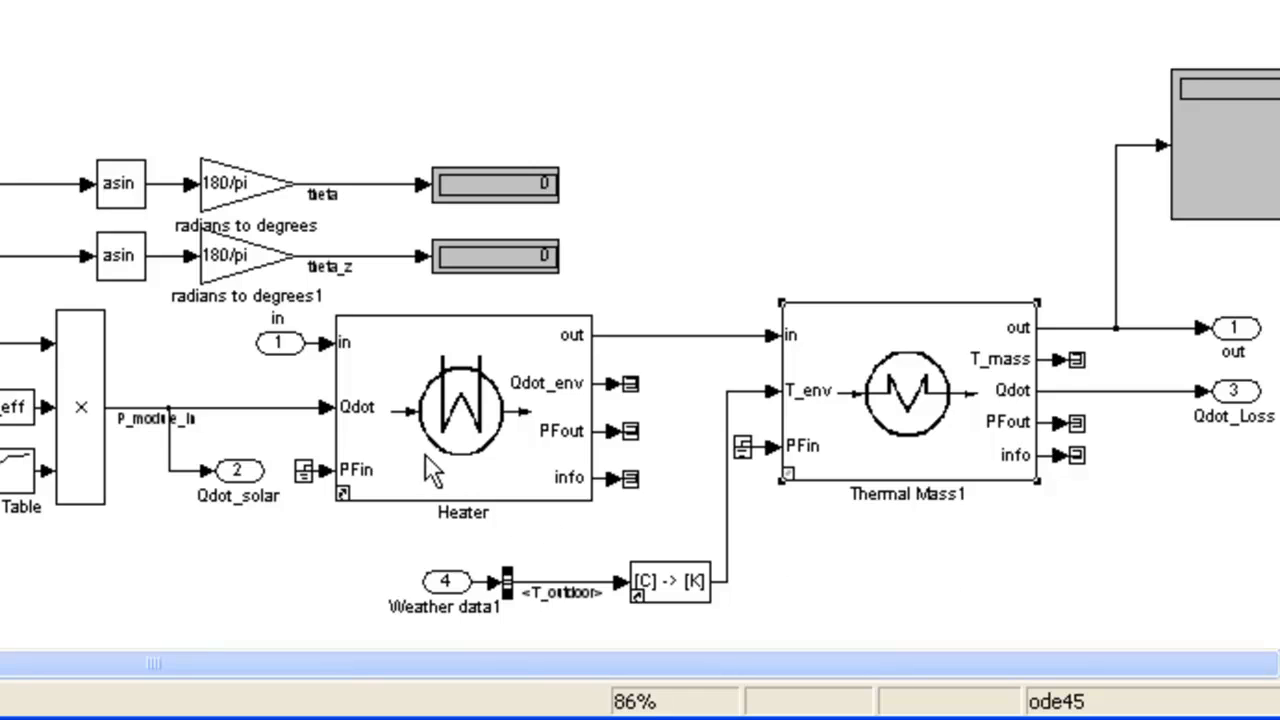
mouse_move(684, 350)
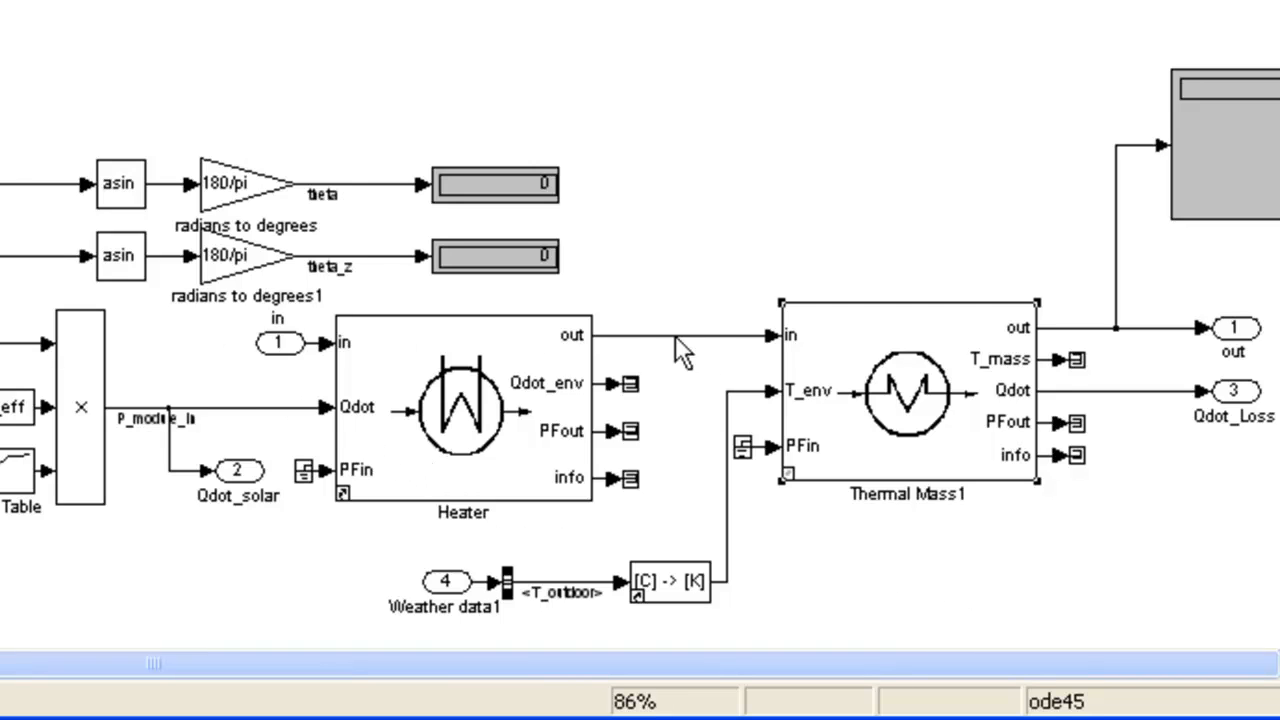
mouse_move(244, 444)
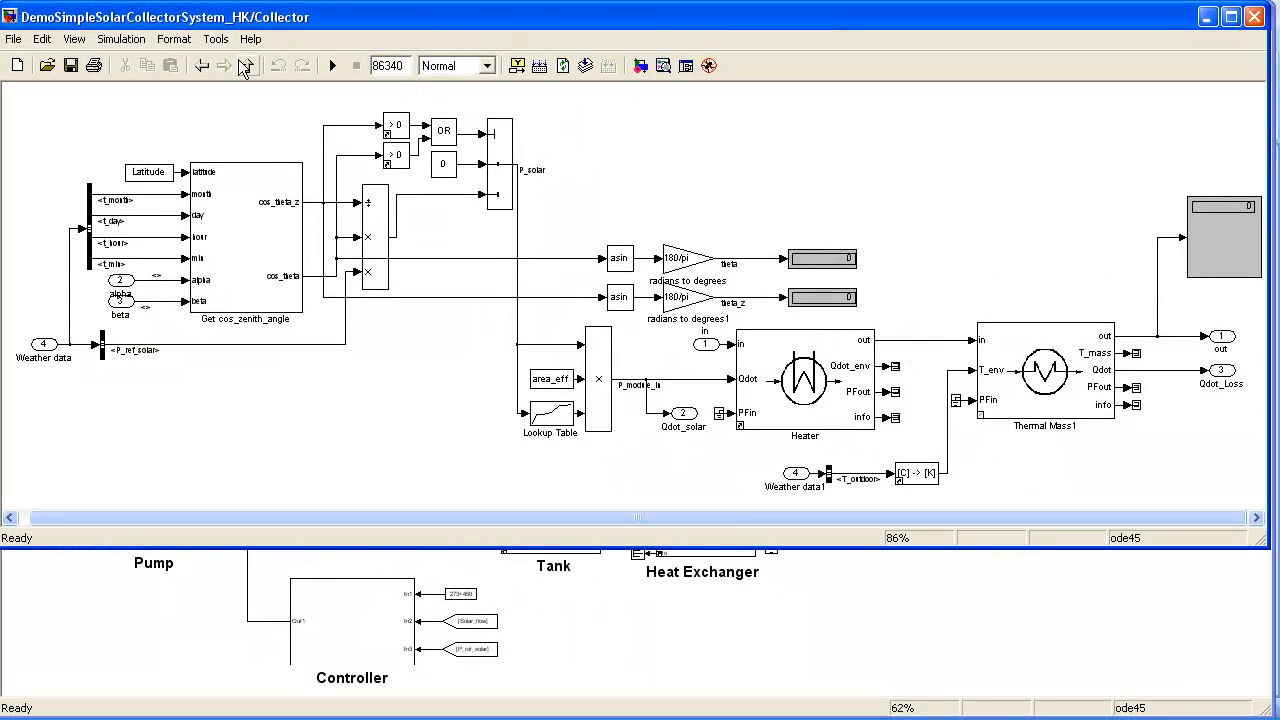
mouse_move(248, 66)
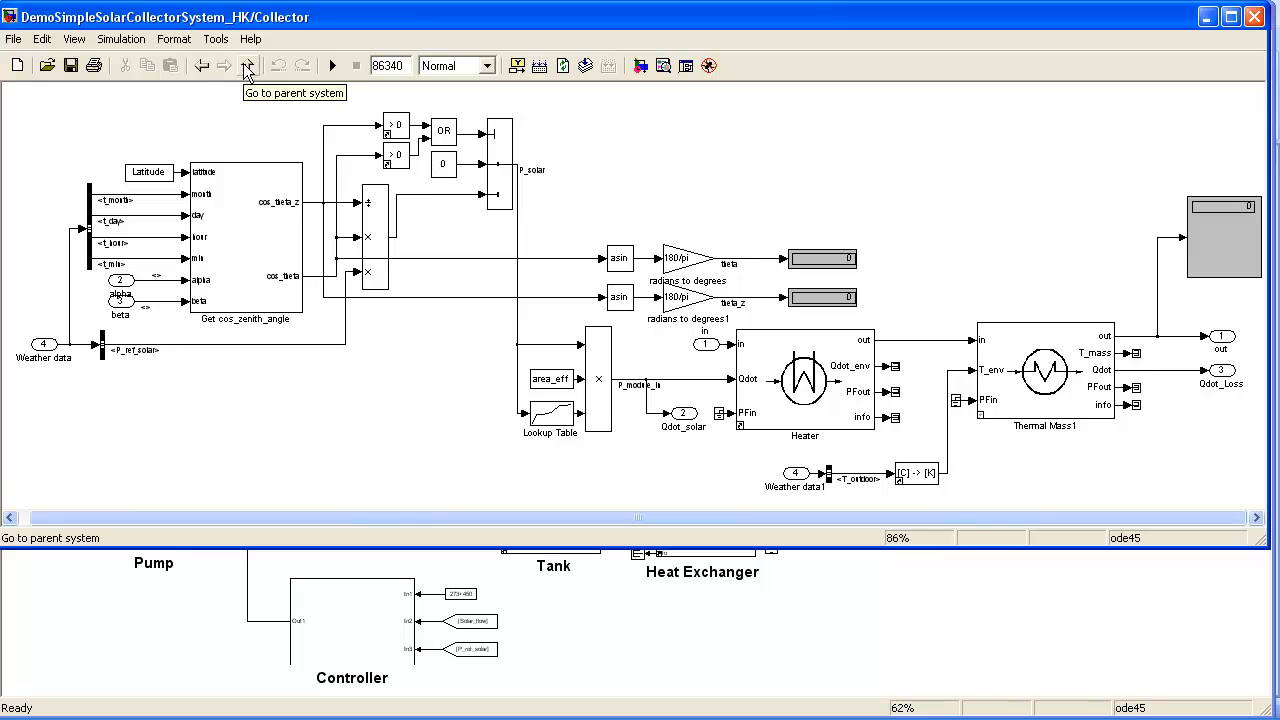
click(248, 64)
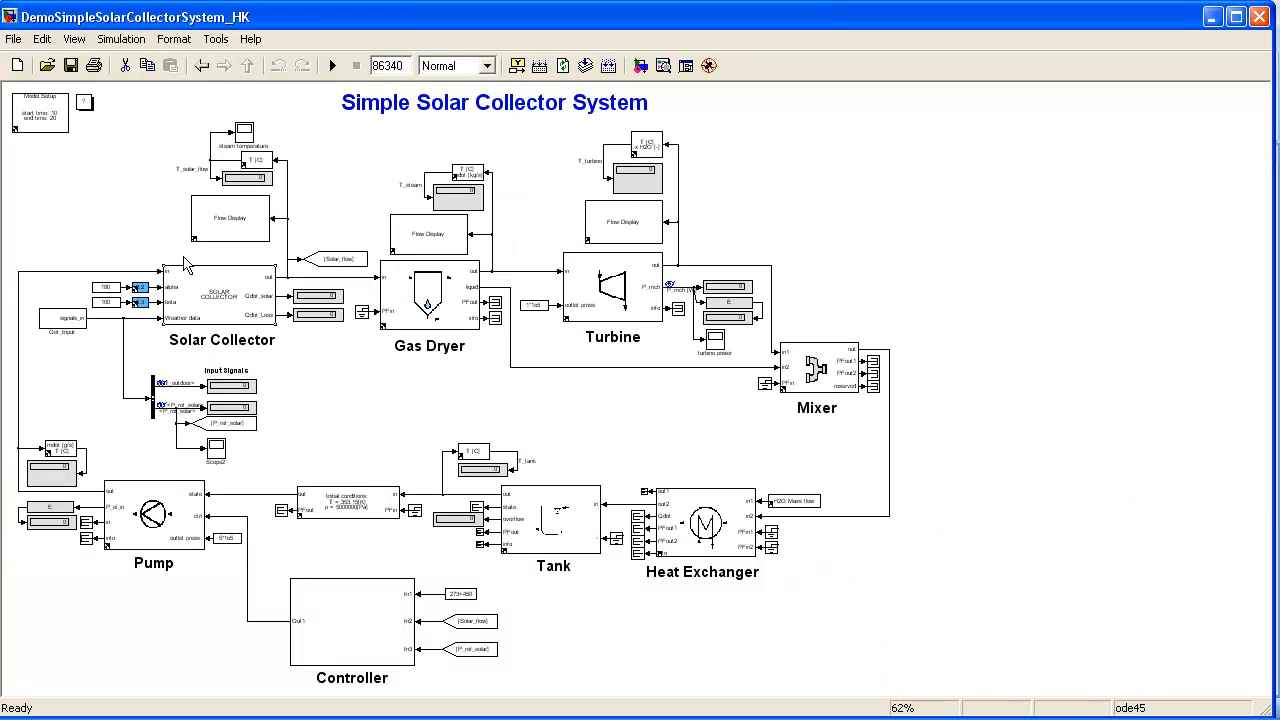
click(218, 292)
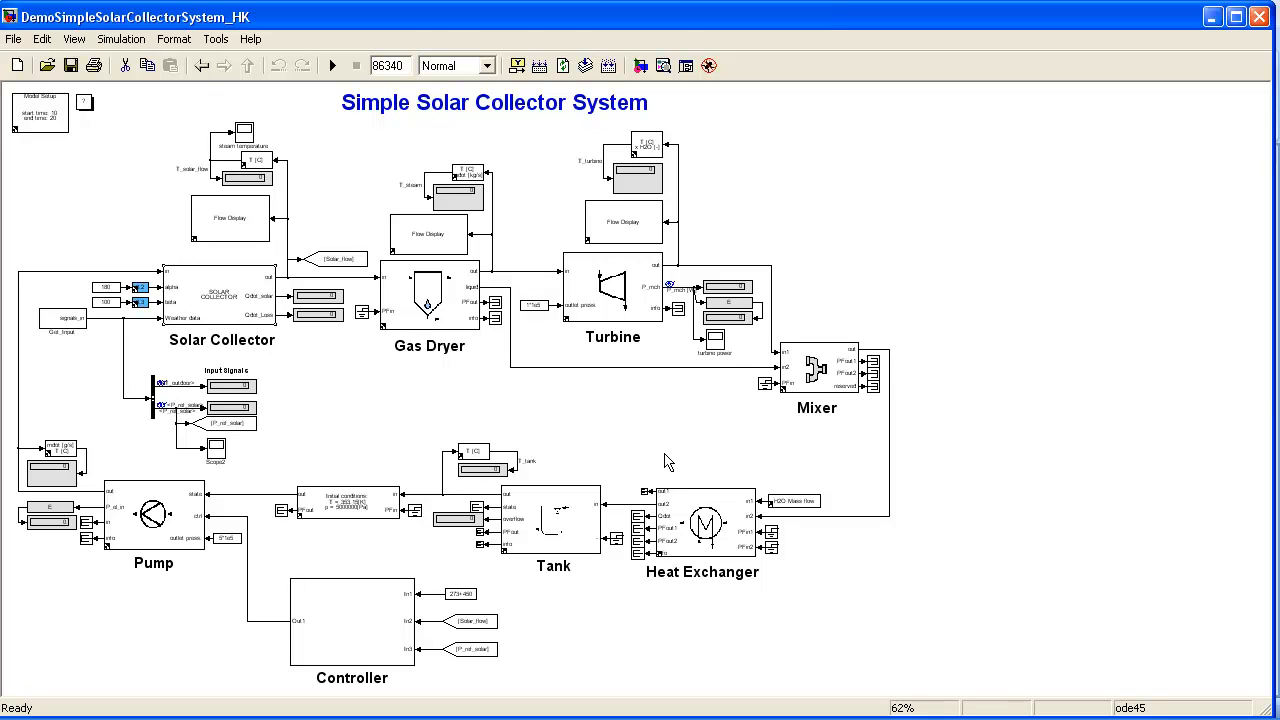
mouse_move(196, 316)
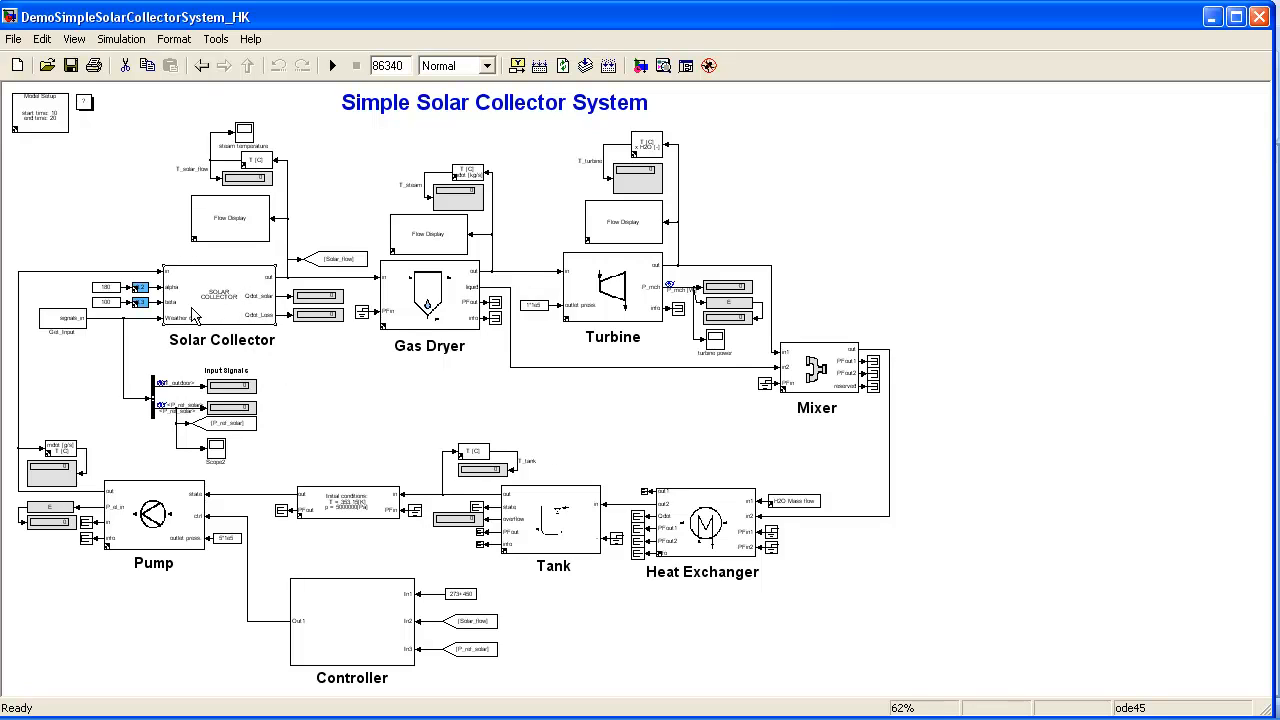
mouse_move(120, 264)
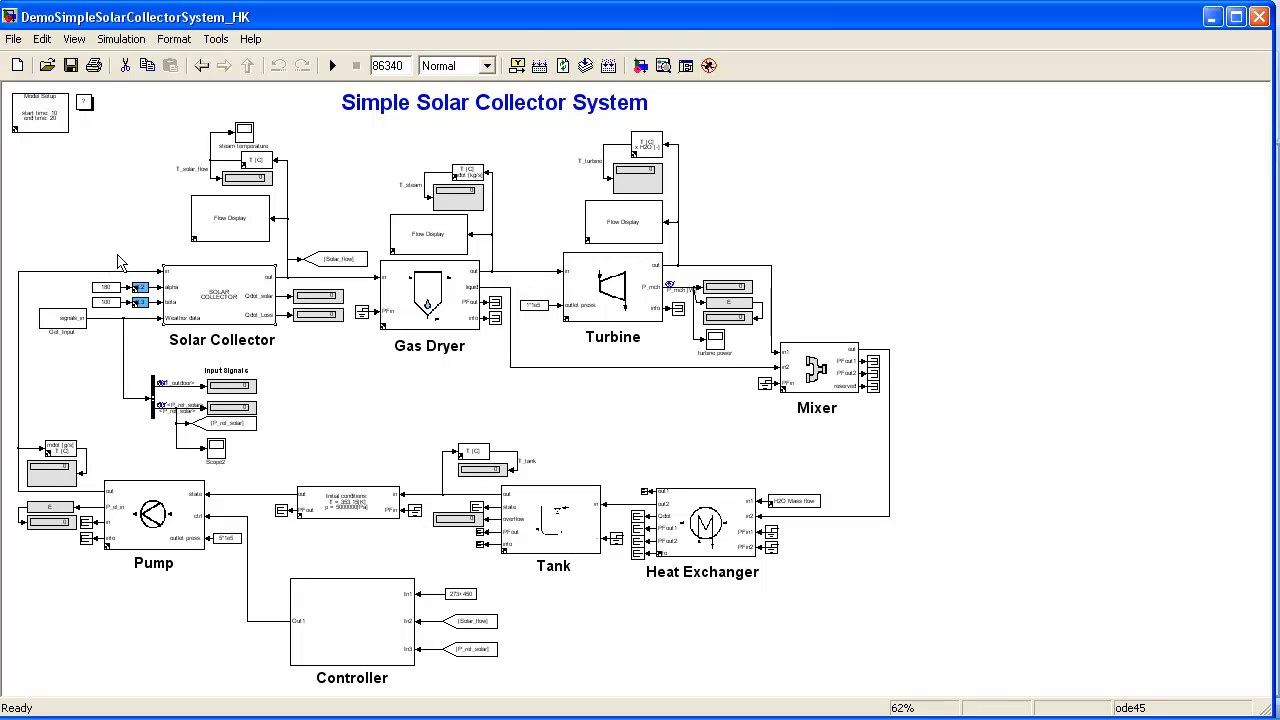
mouse_move(298, 288)
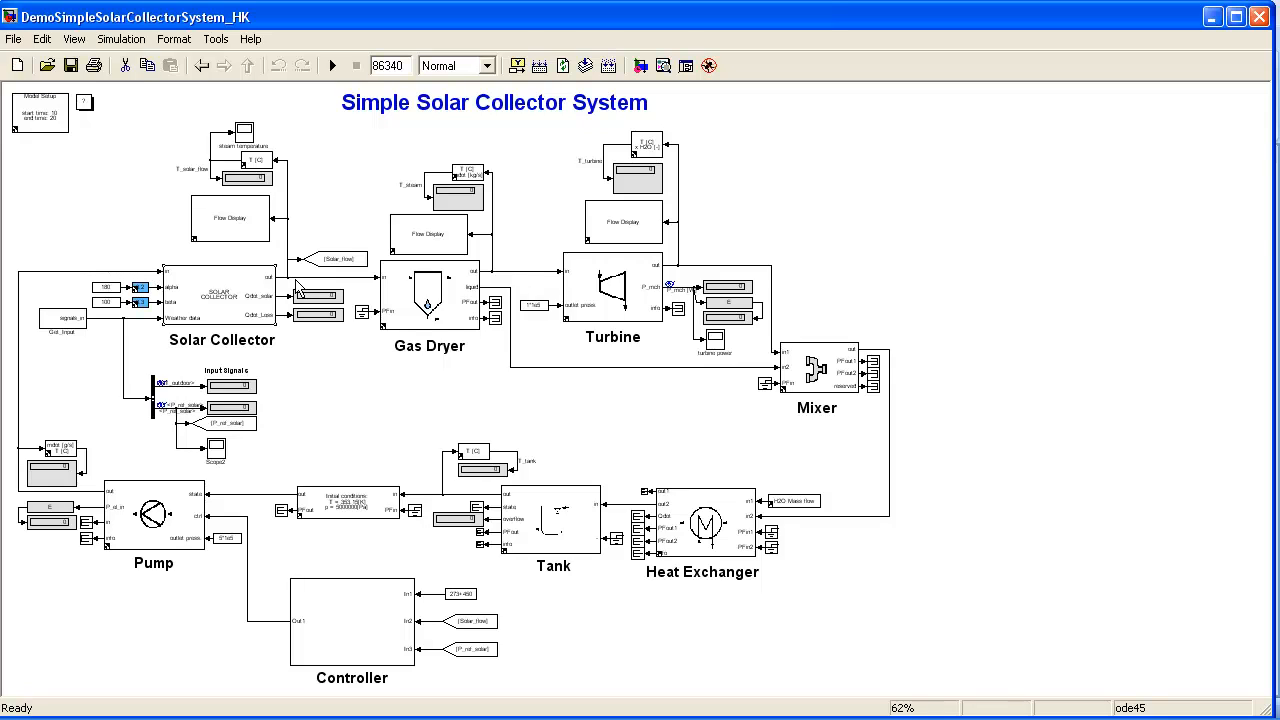
mouse_move(296, 288)
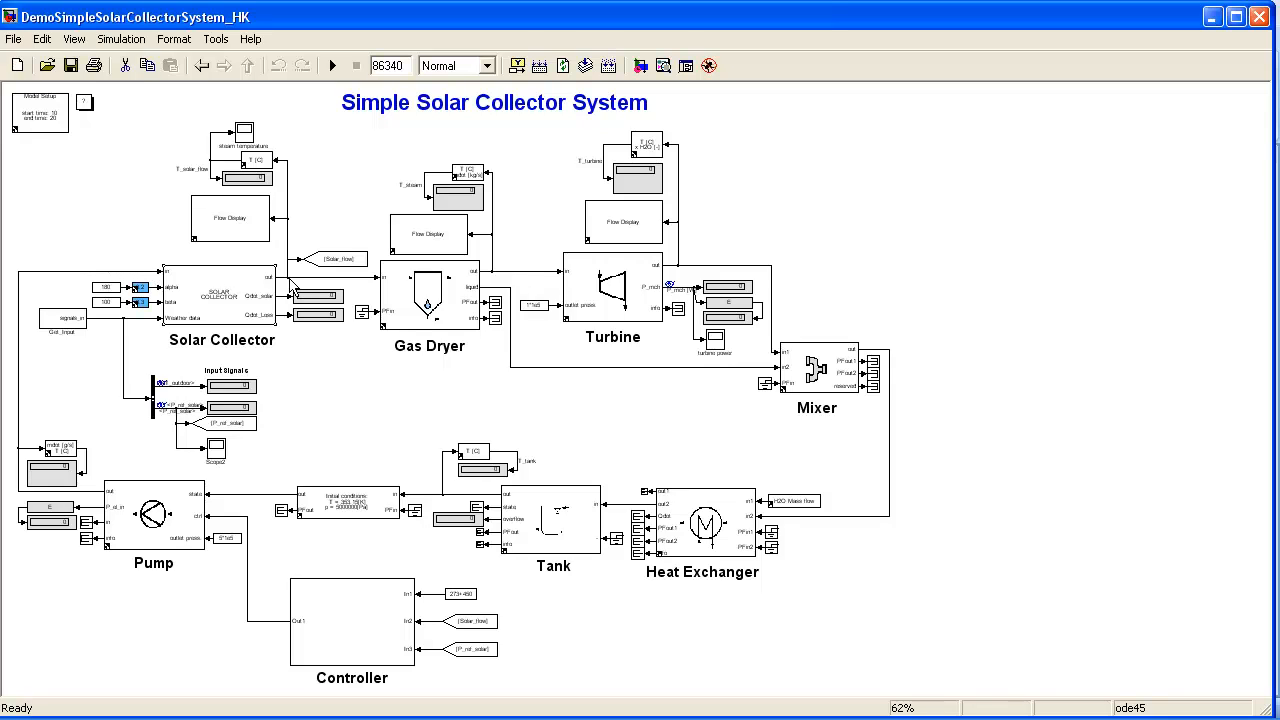
mouse_move(302, 286)
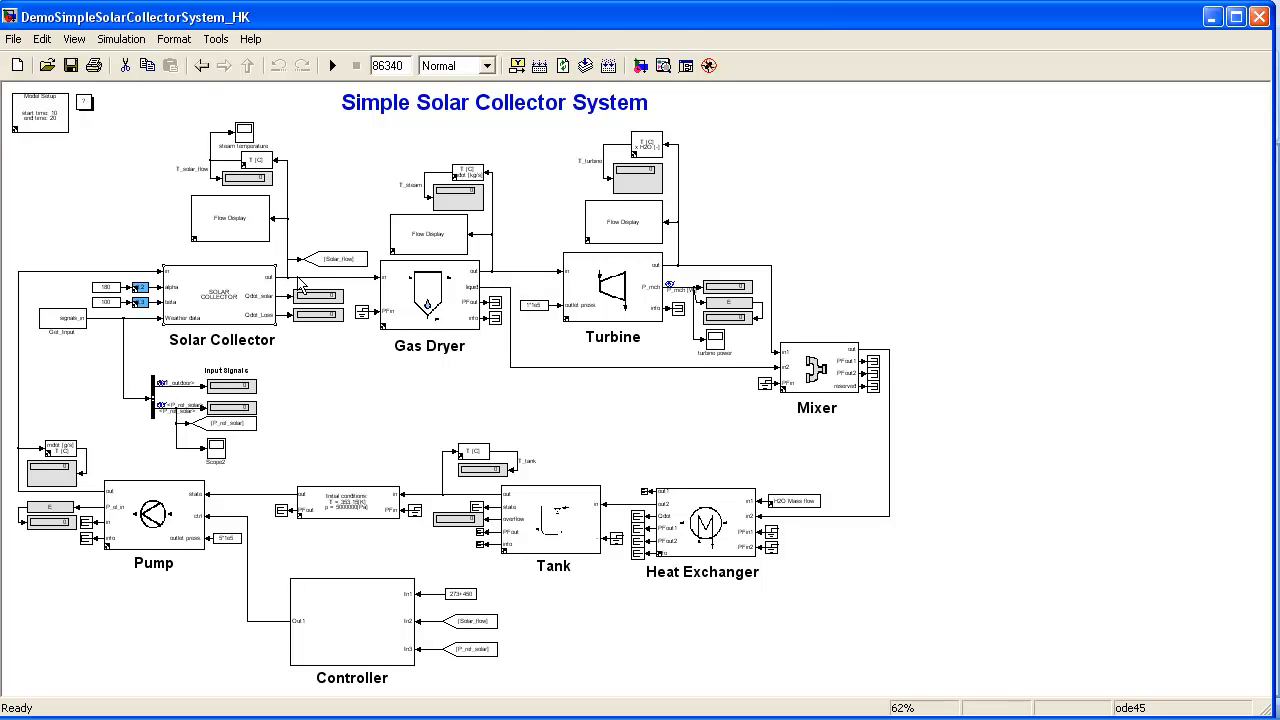
mouse_move(194, 270)
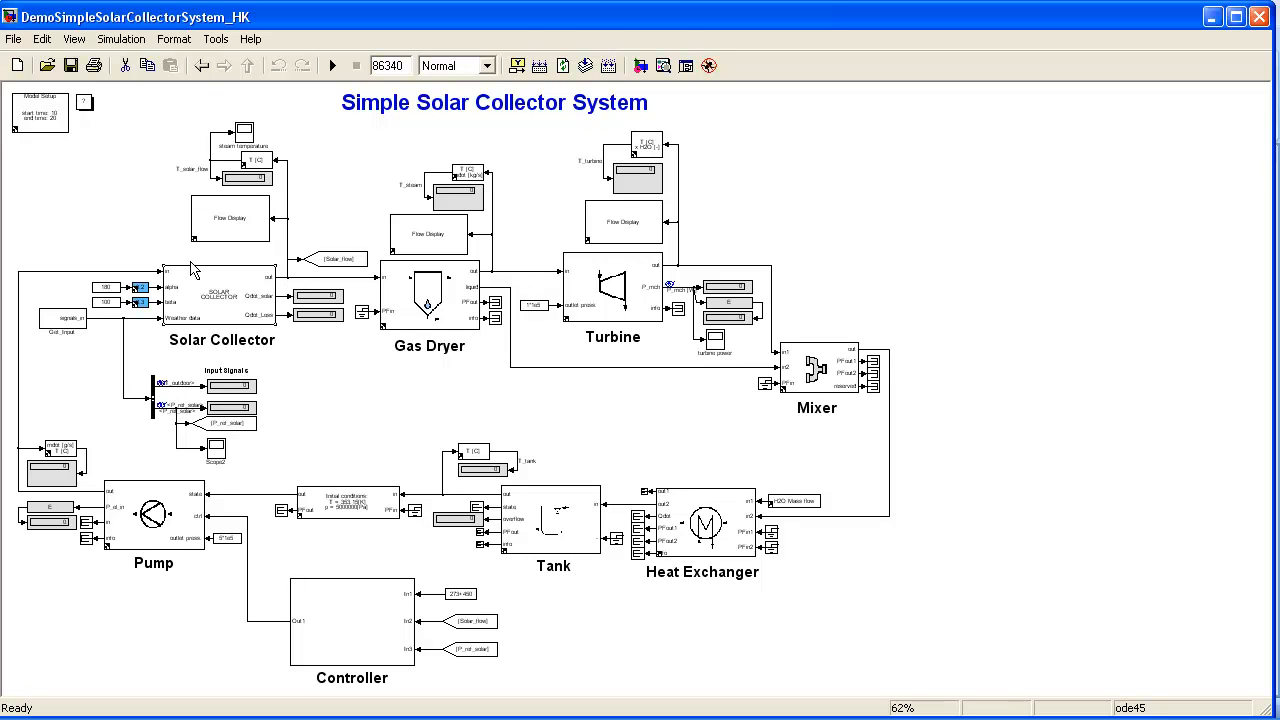
click(220, 296)
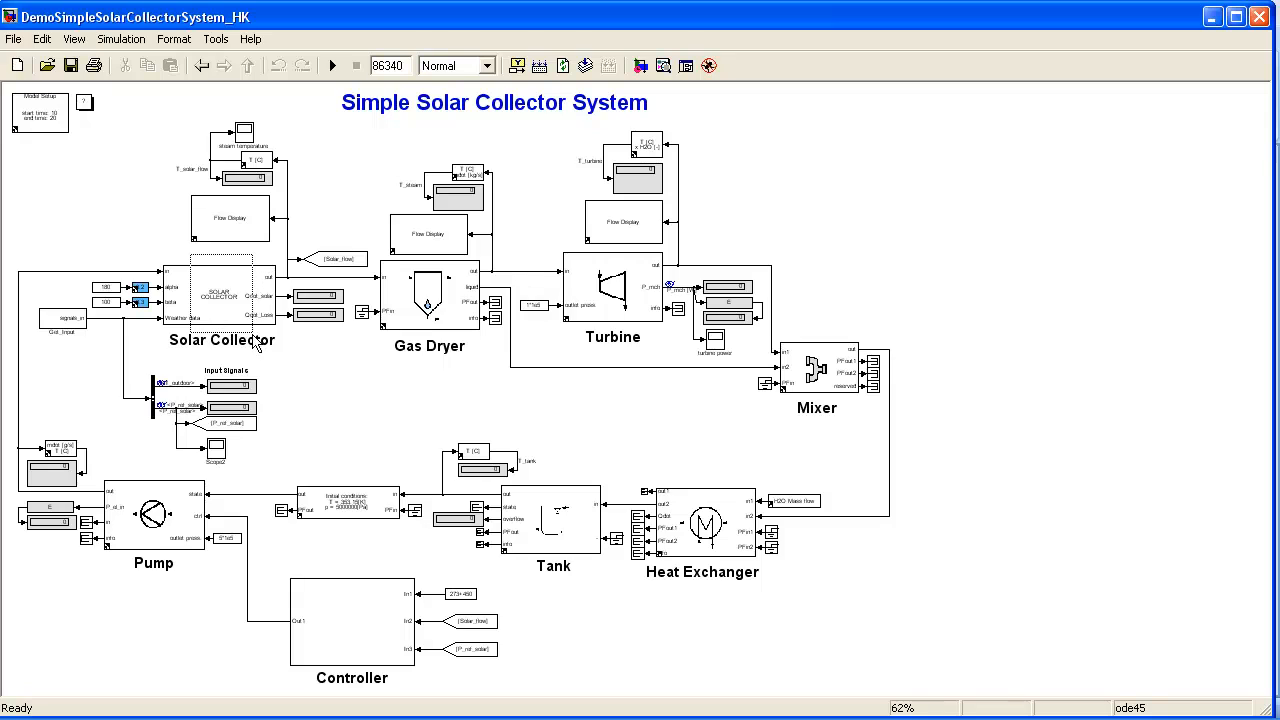
click(222, 300)
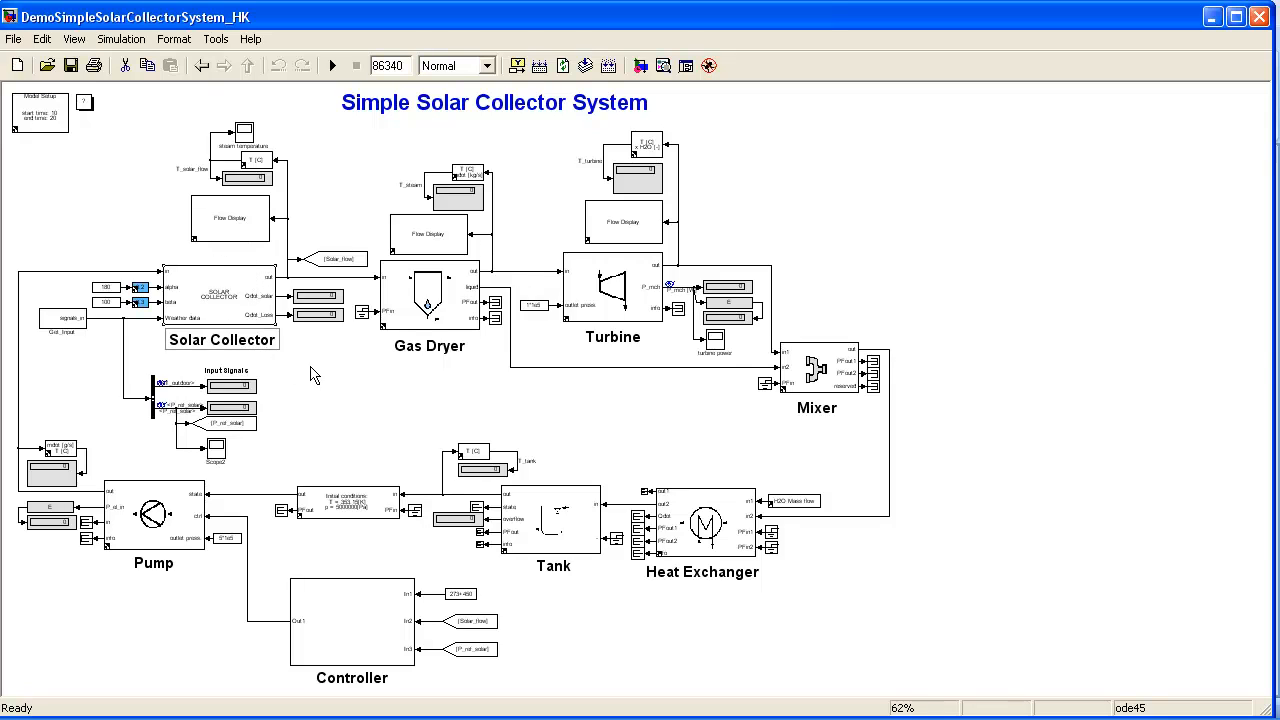
mouse_move(476, 448)
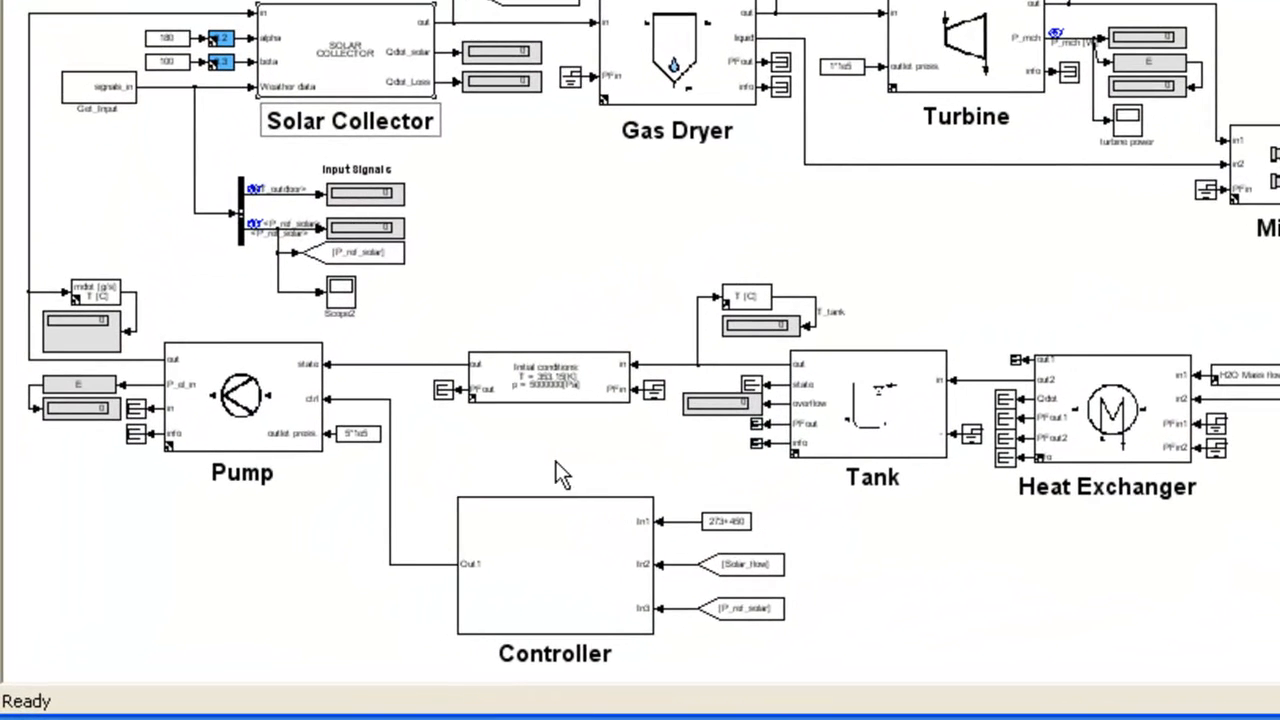
mouse_move(518, 648)
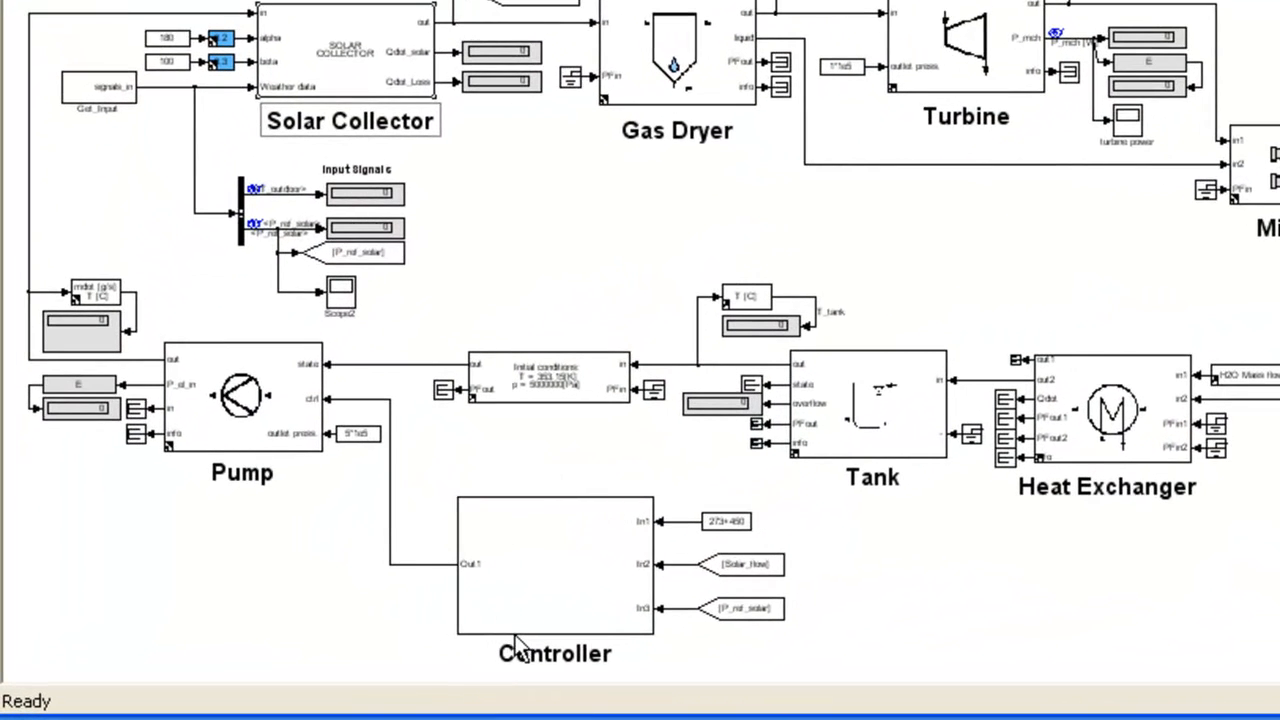
mouse_move(296, 524)
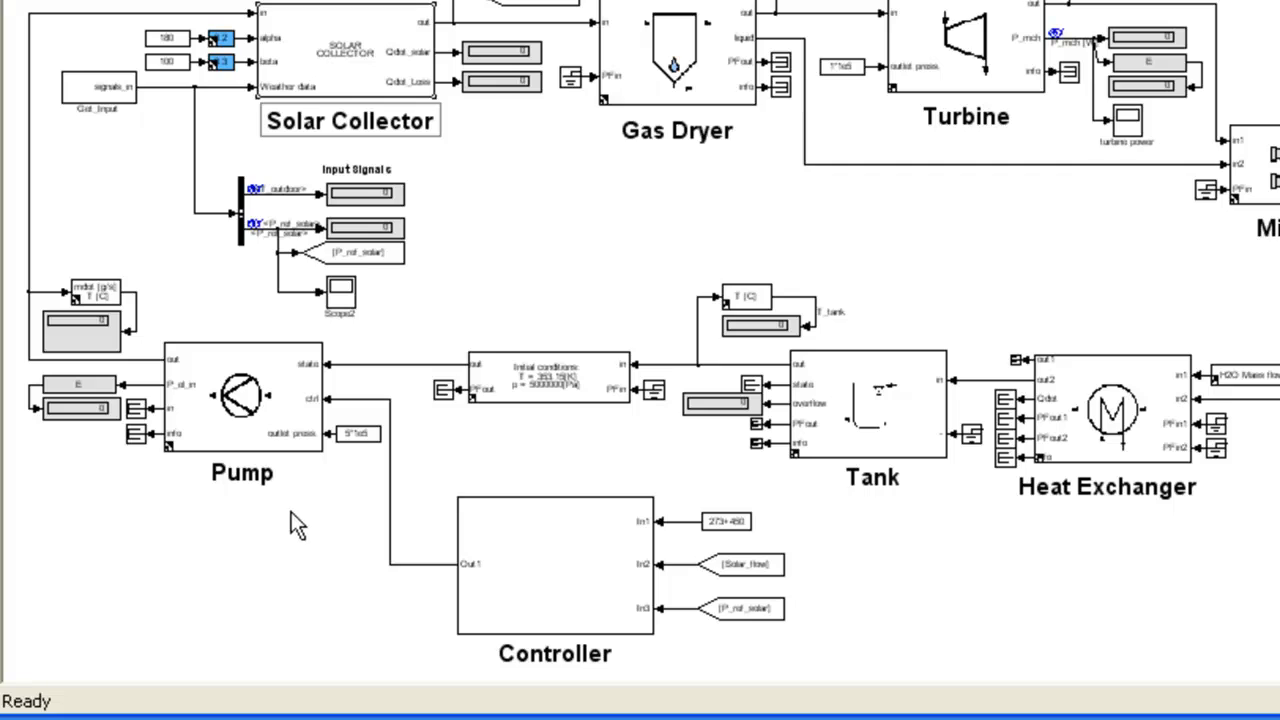
mouse_move(344, 524)
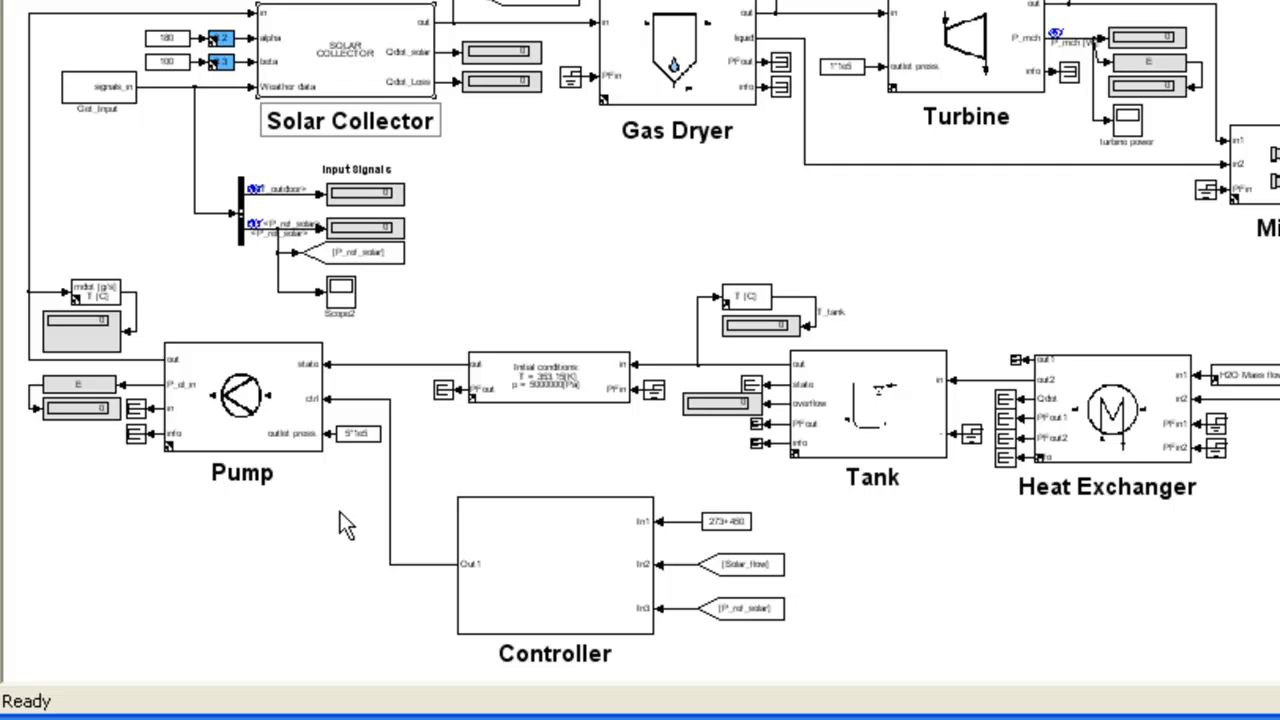
mouse_move(396, 280)
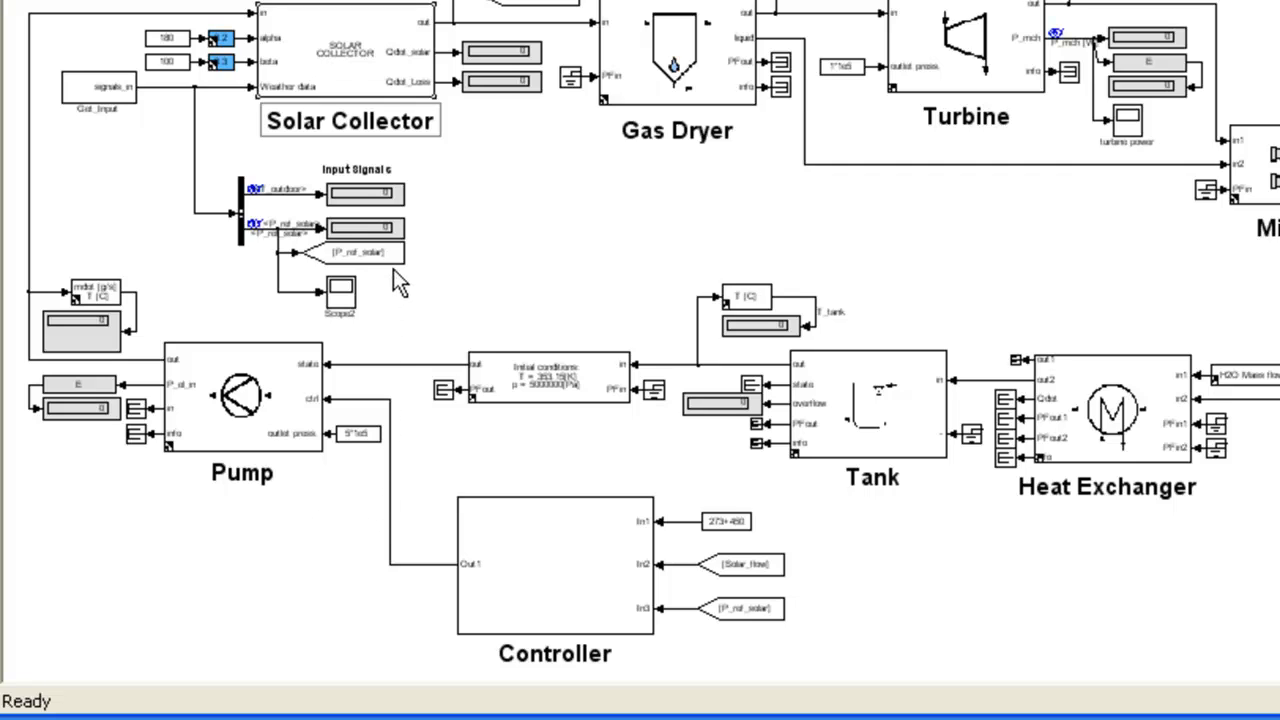
mouse_move(448, 538)
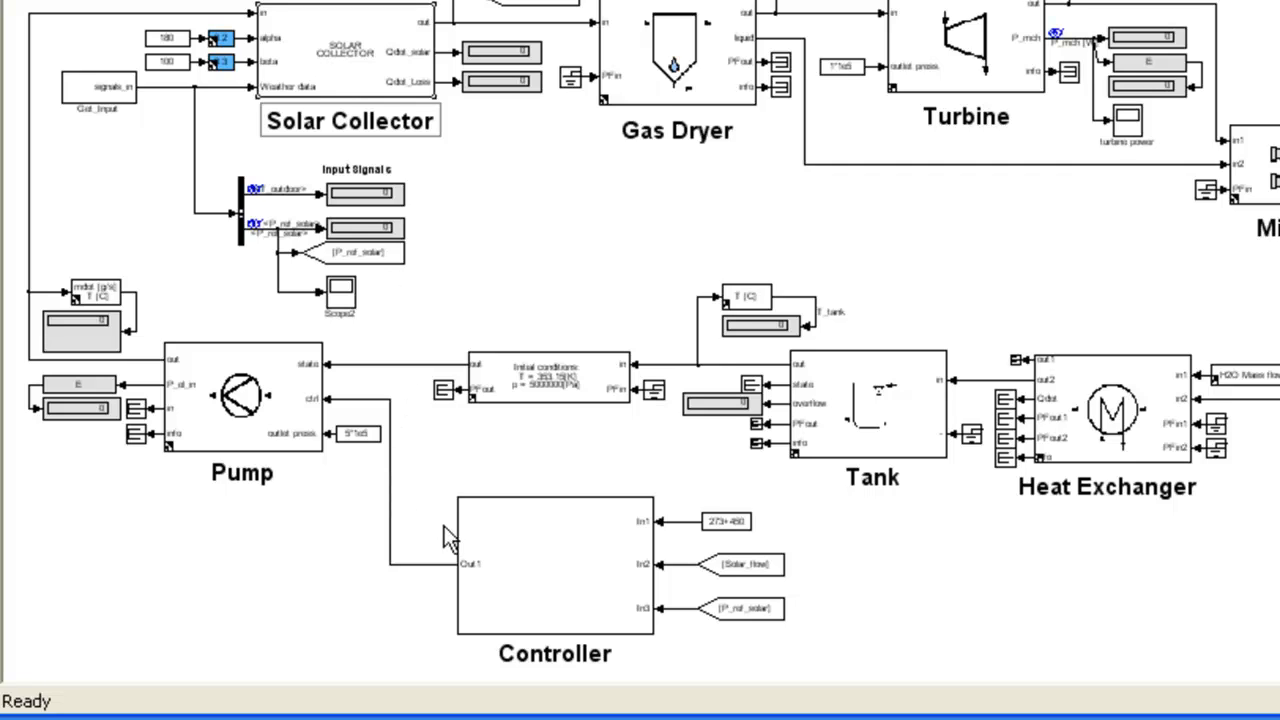
mouse_move(344, 72)
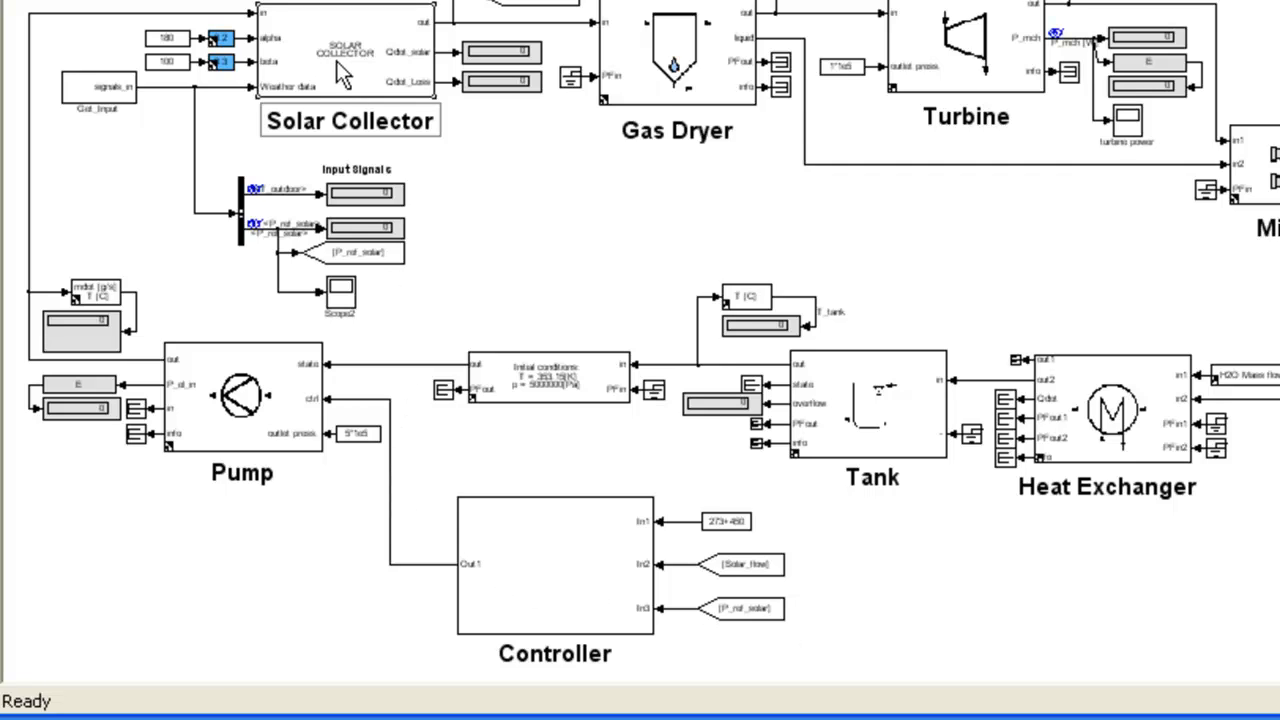
mouse_move(418, 562)
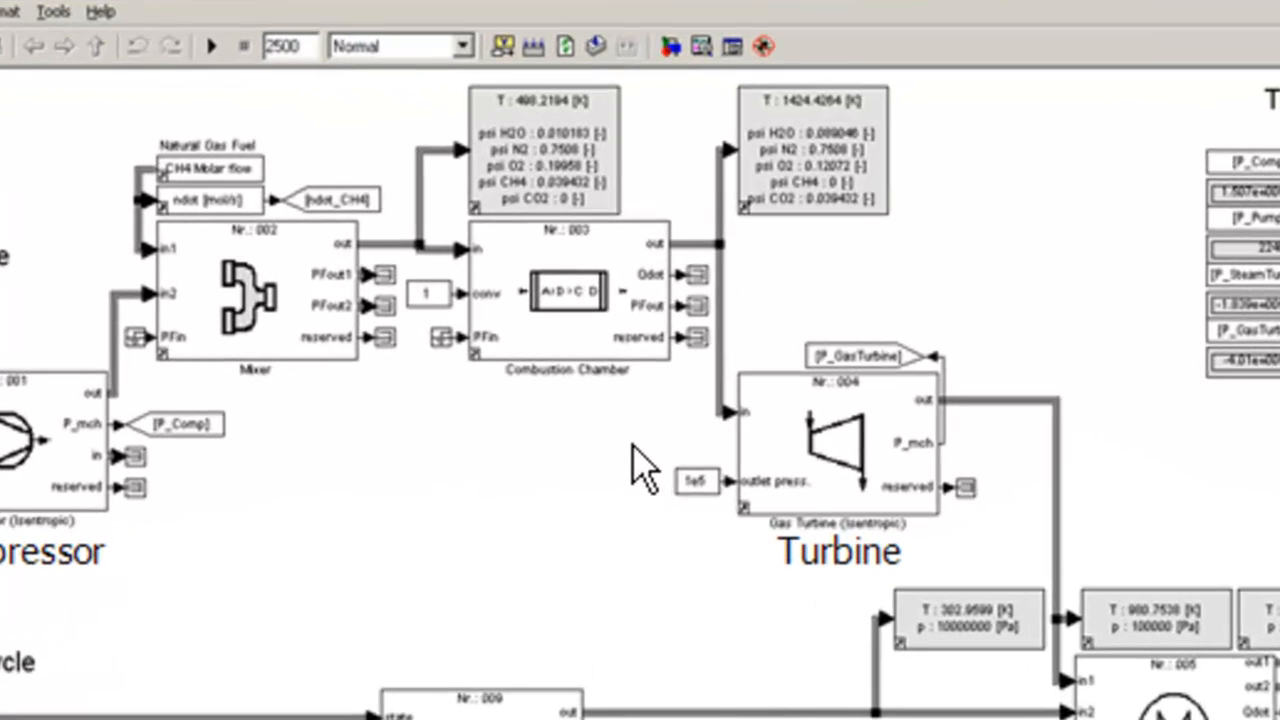
mouse_move(596, 470)
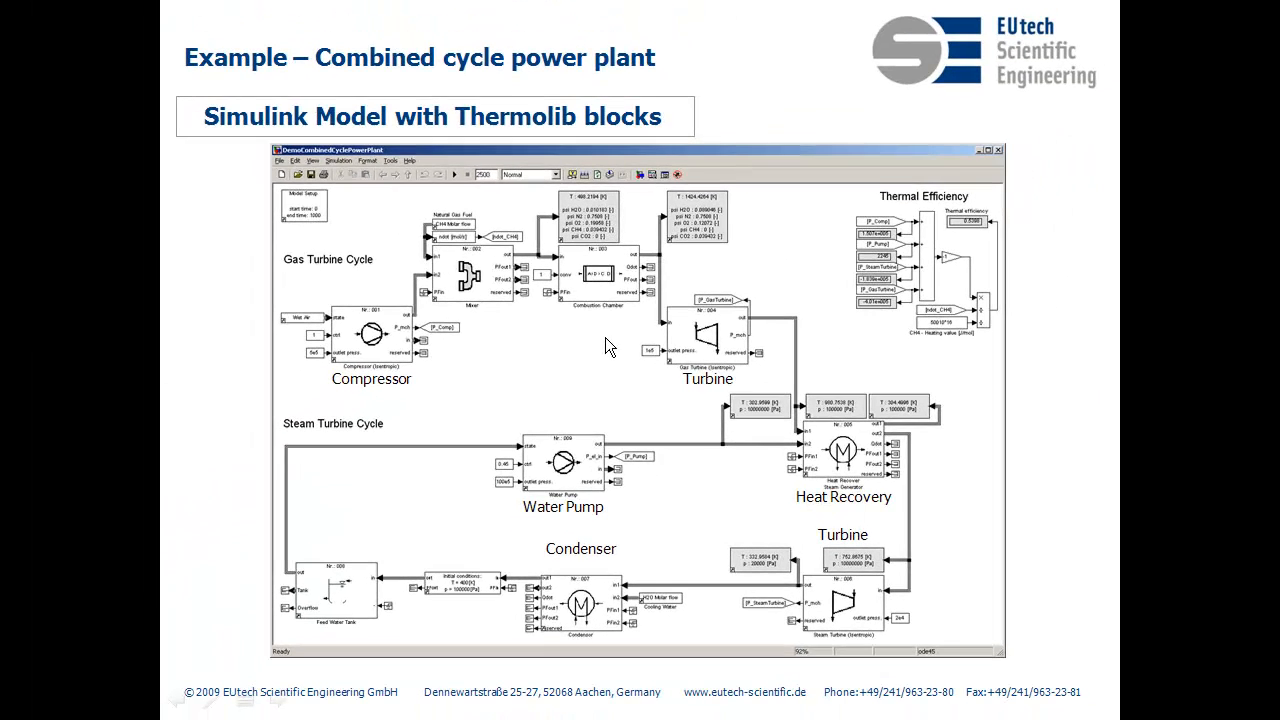
Advance to the Fuel Cell Vehicle slide and reveal its electrical power supply subsystem
key(right)
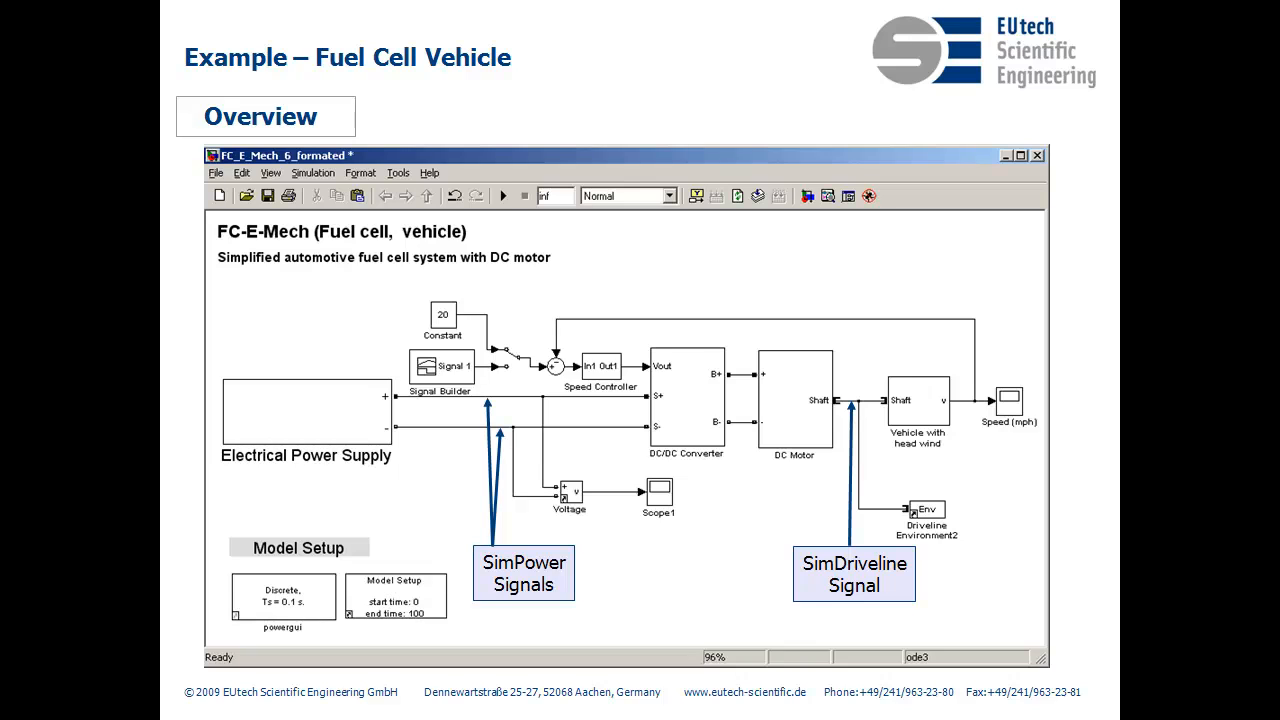
double_click(304, 410)
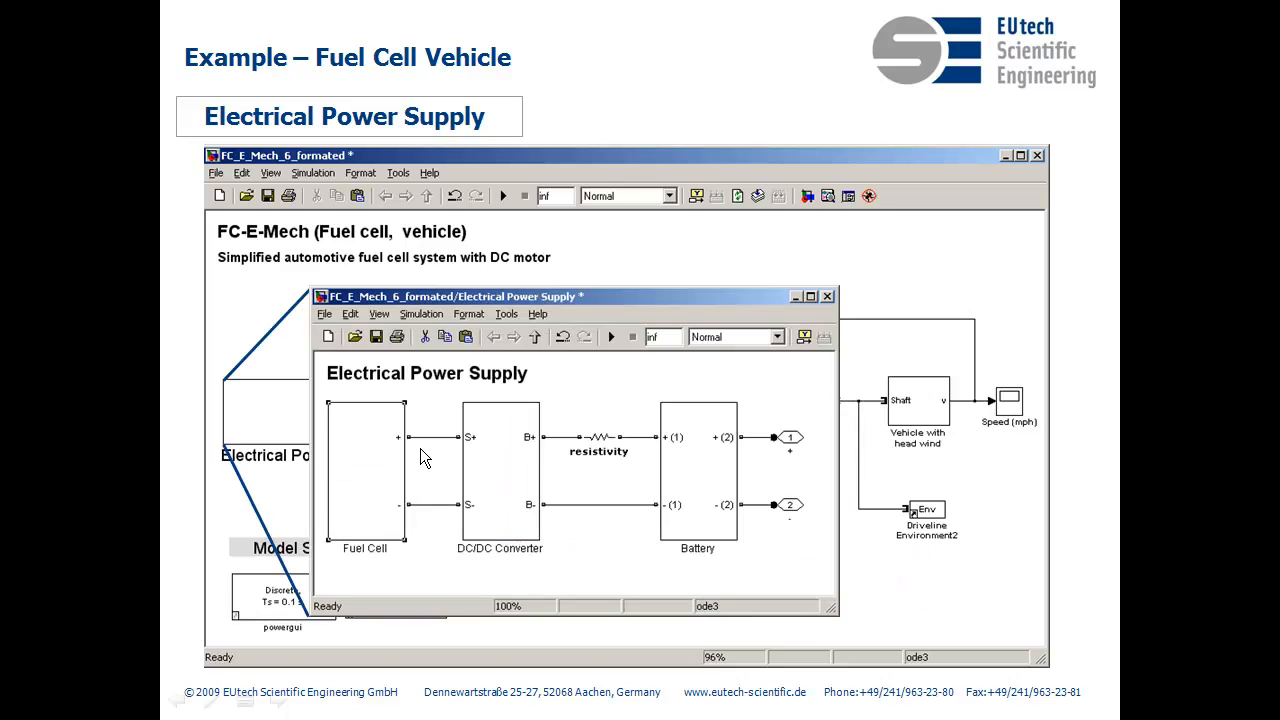
mouse_move(364, 518)
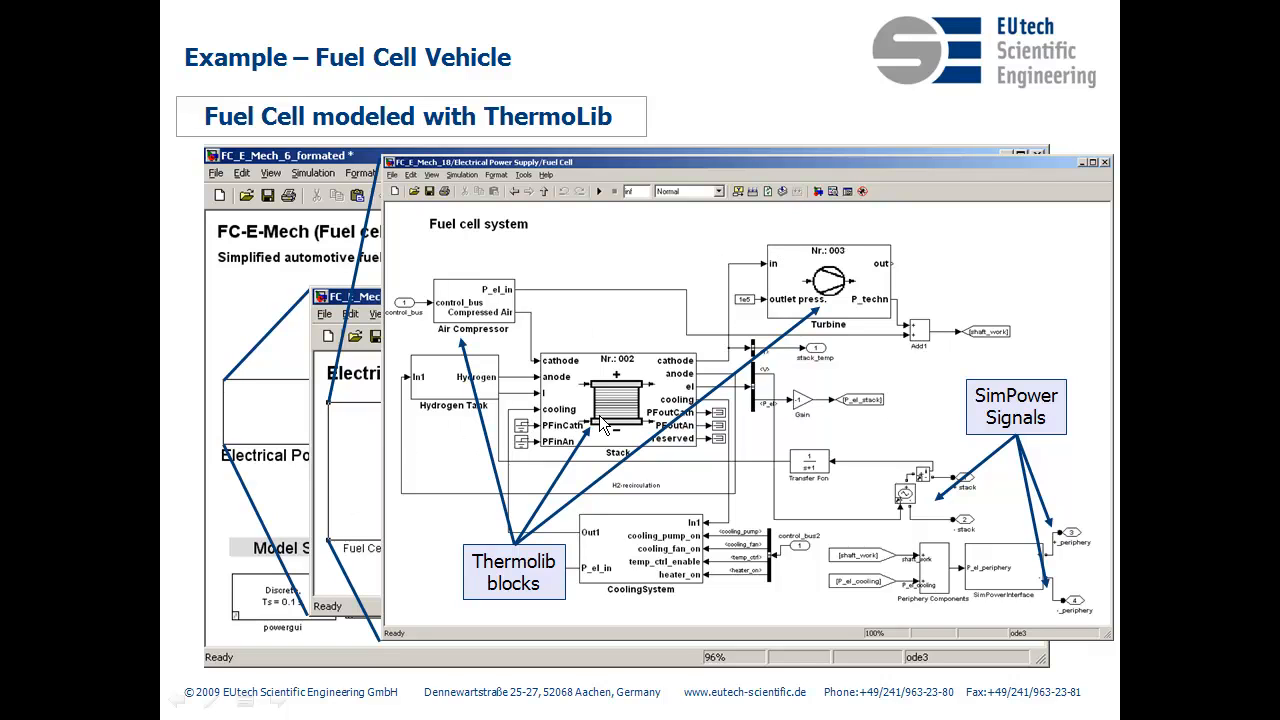
mouse_move(850, 444)
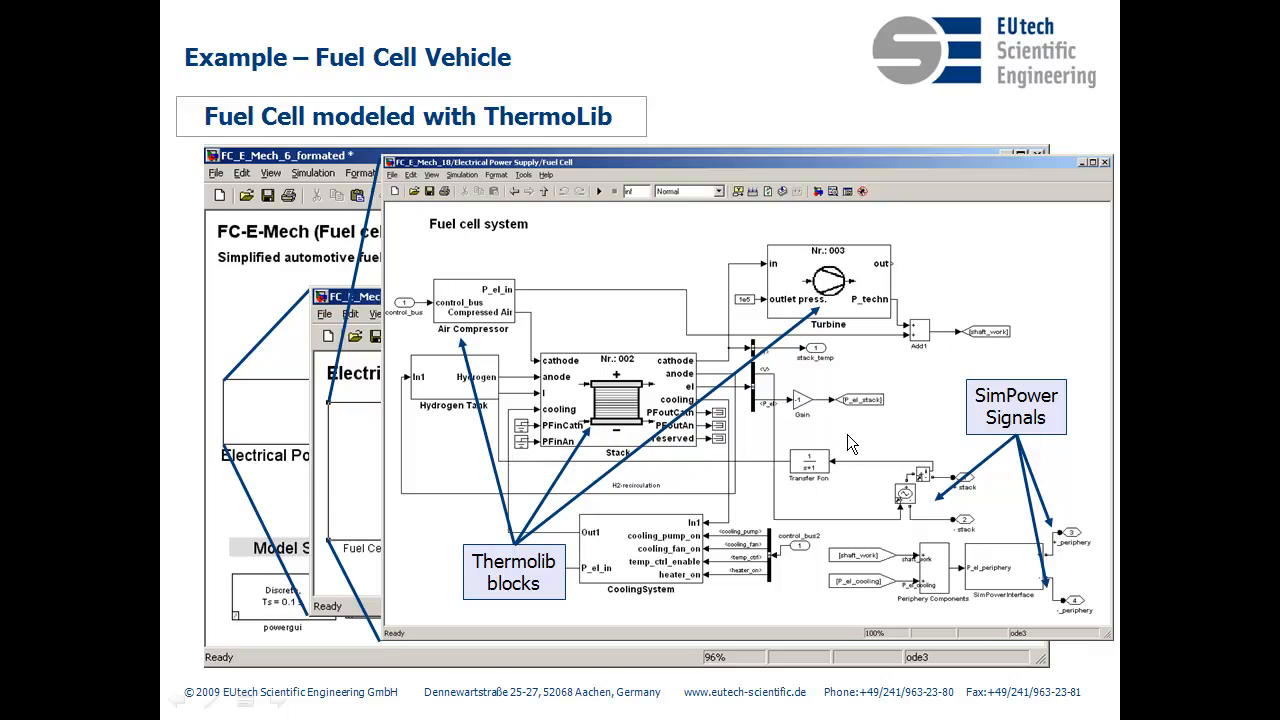
mouse_move(1050, 410)
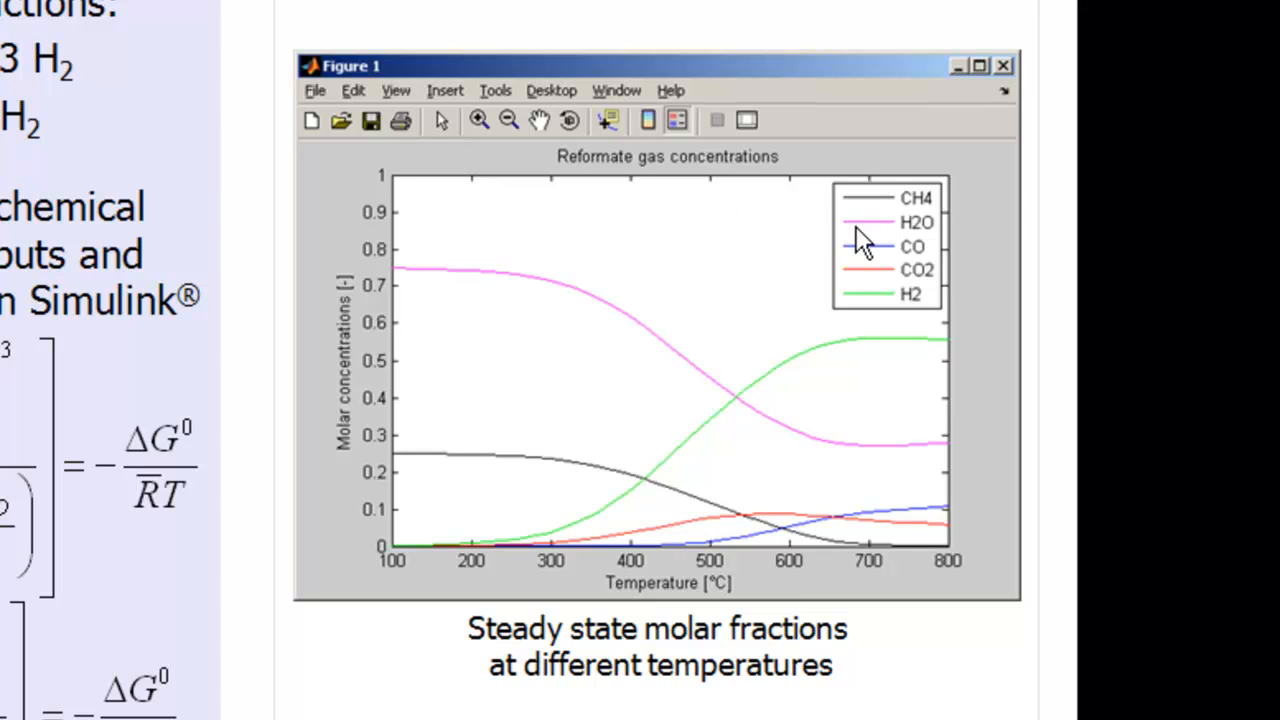
mouse_move(452, 568)
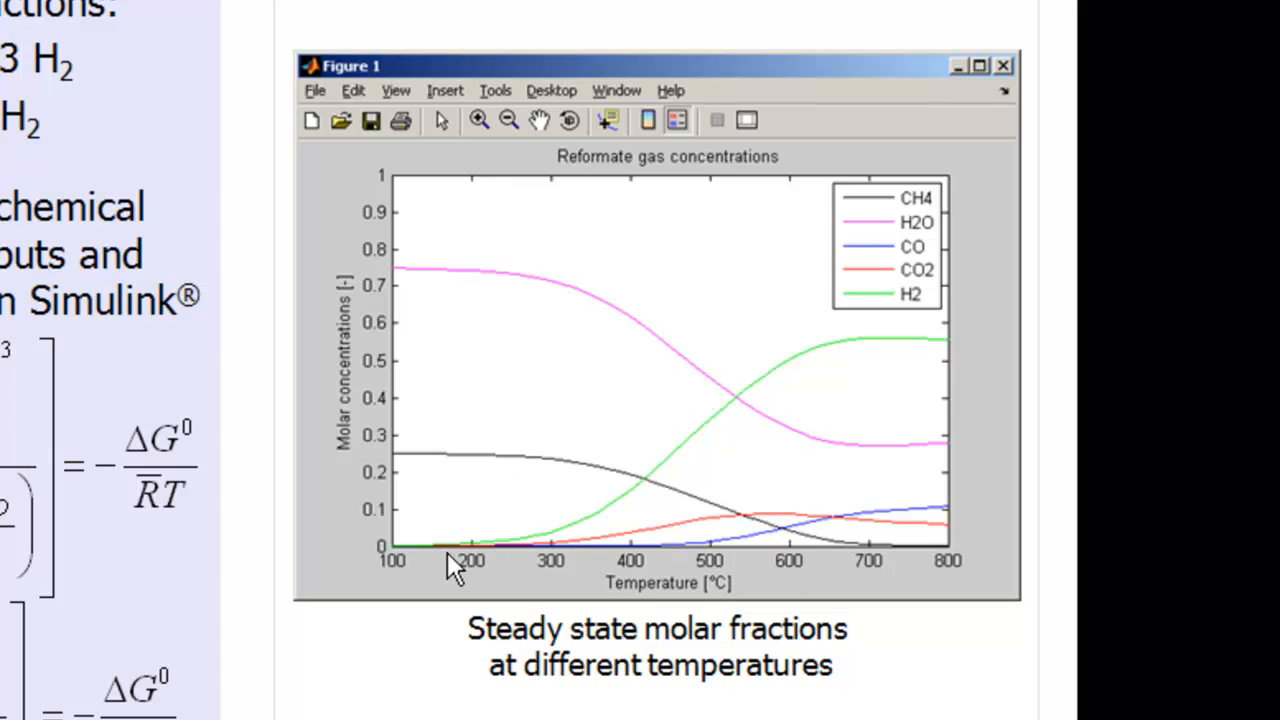